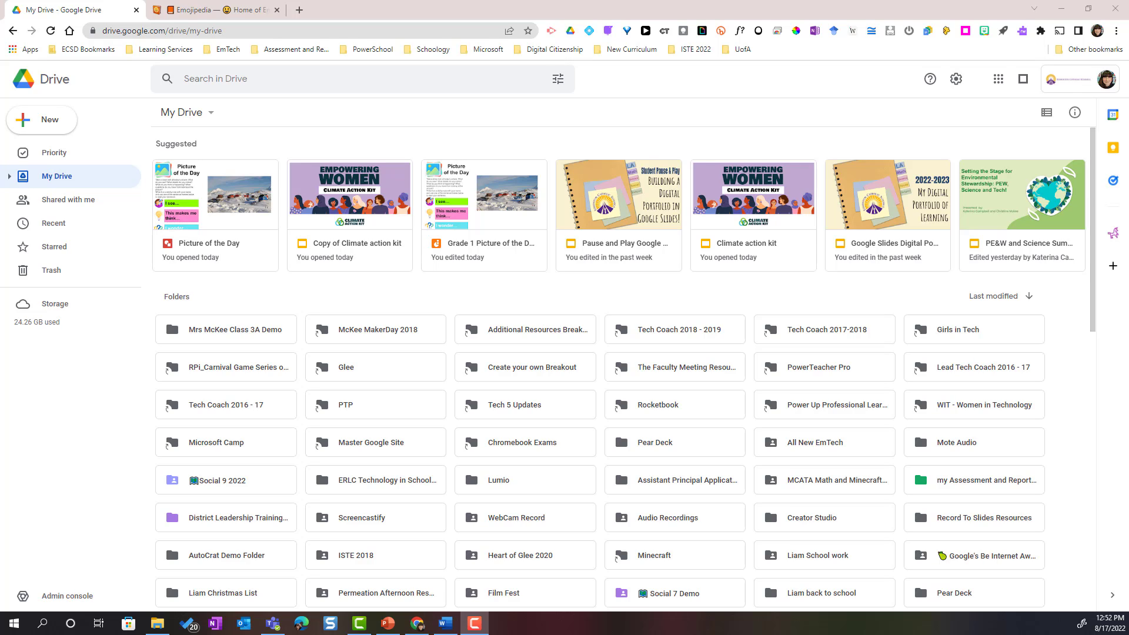
mouse_move(1026, 8)
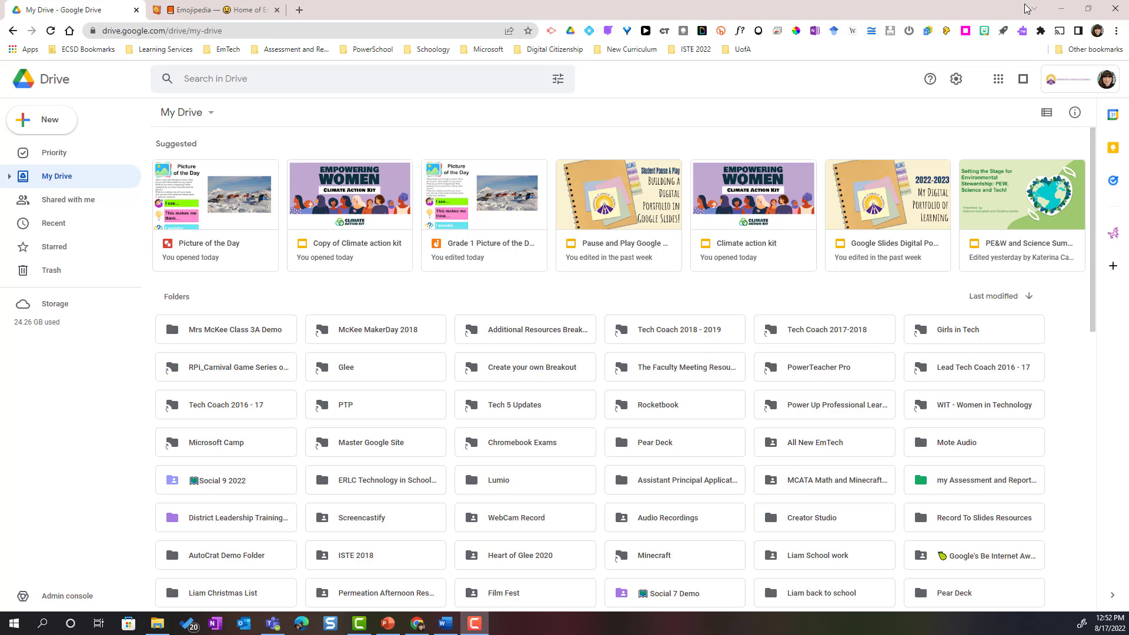
mouse_move(634, 163)
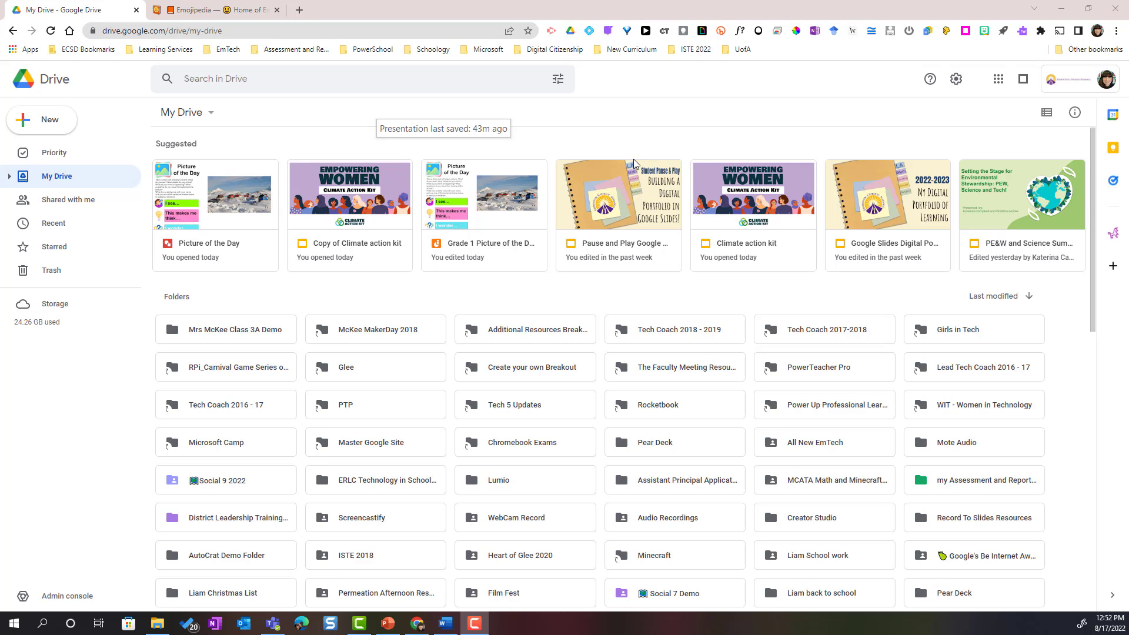
mouse_move(58, 189)
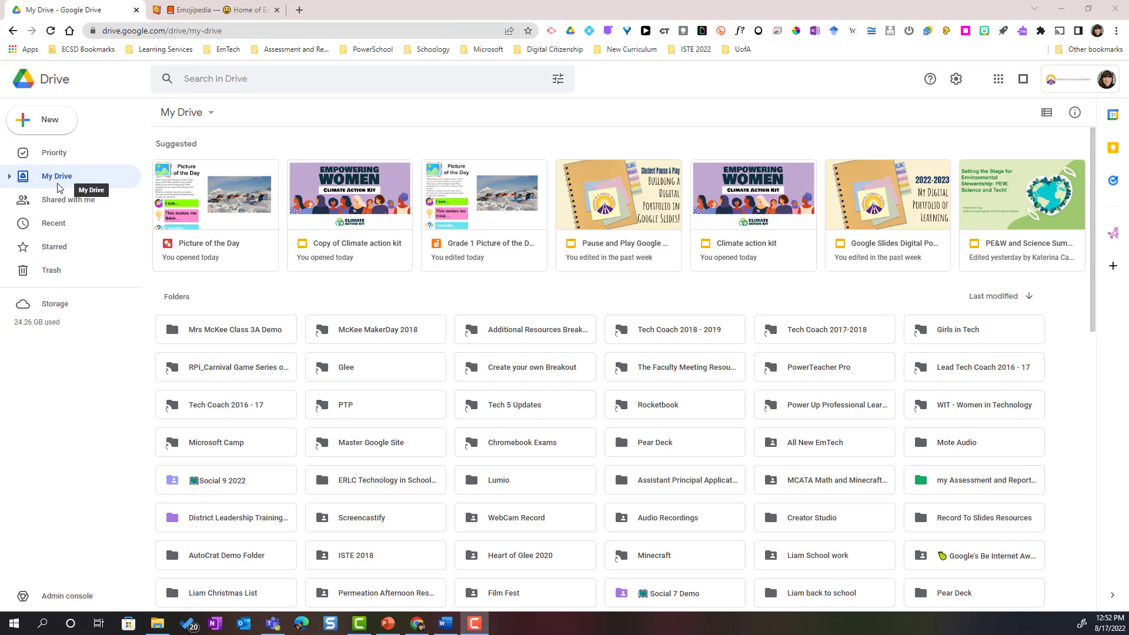
mouse_move(1006, 216)
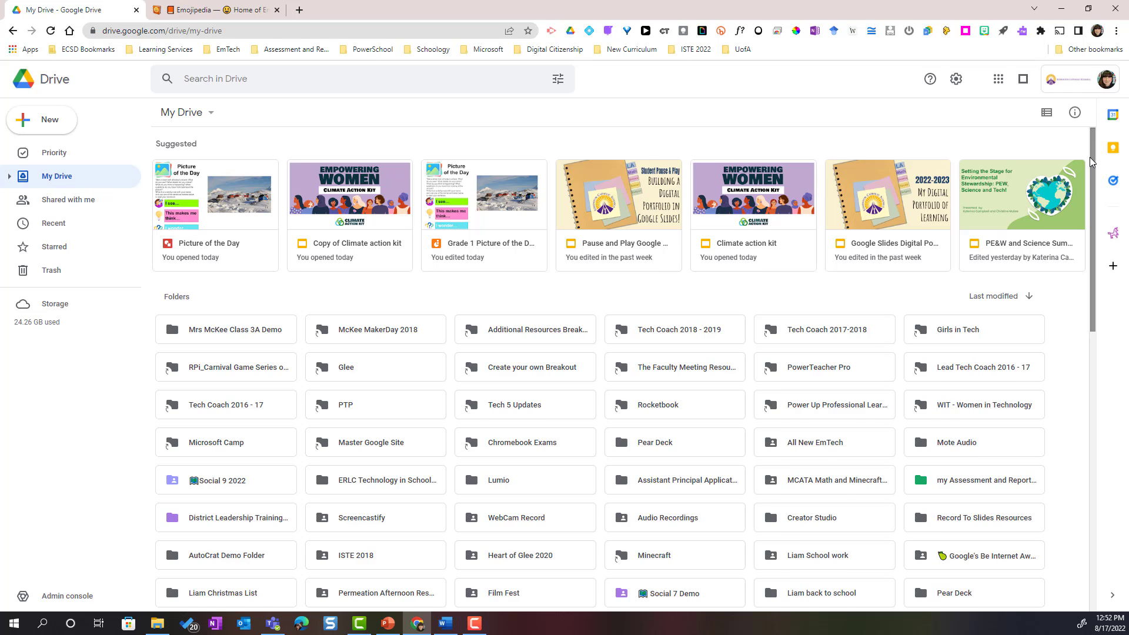
Create a new folder named 'Grade 2 School Year' in My Drive via the New menu.
scroll(down, 3)
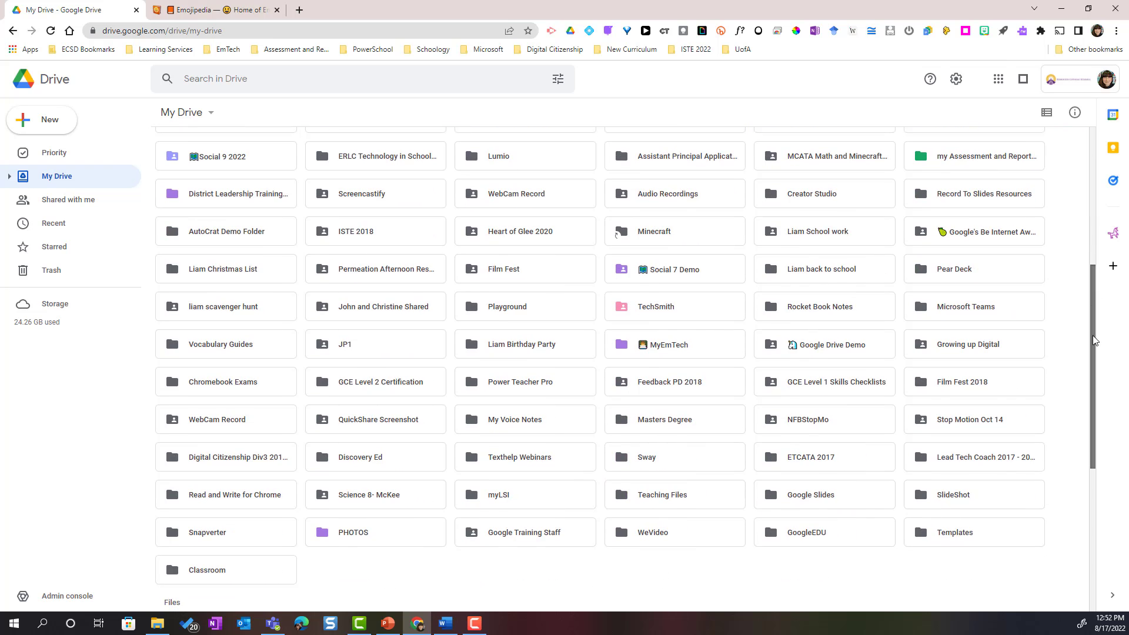
scroll(down, 3)
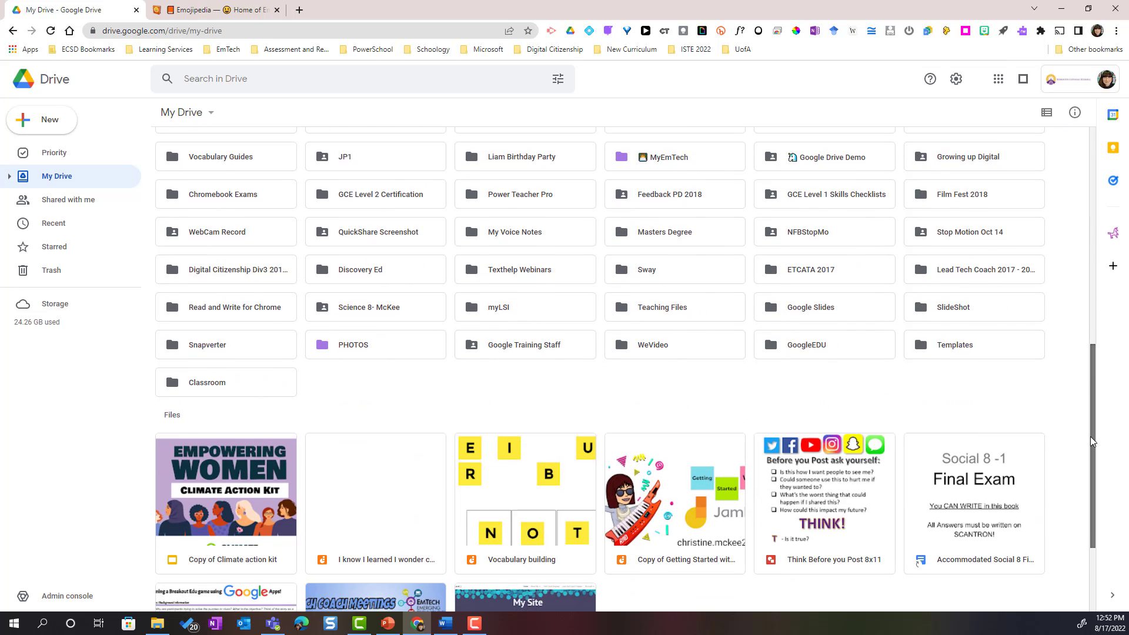
scroll(down, 3)
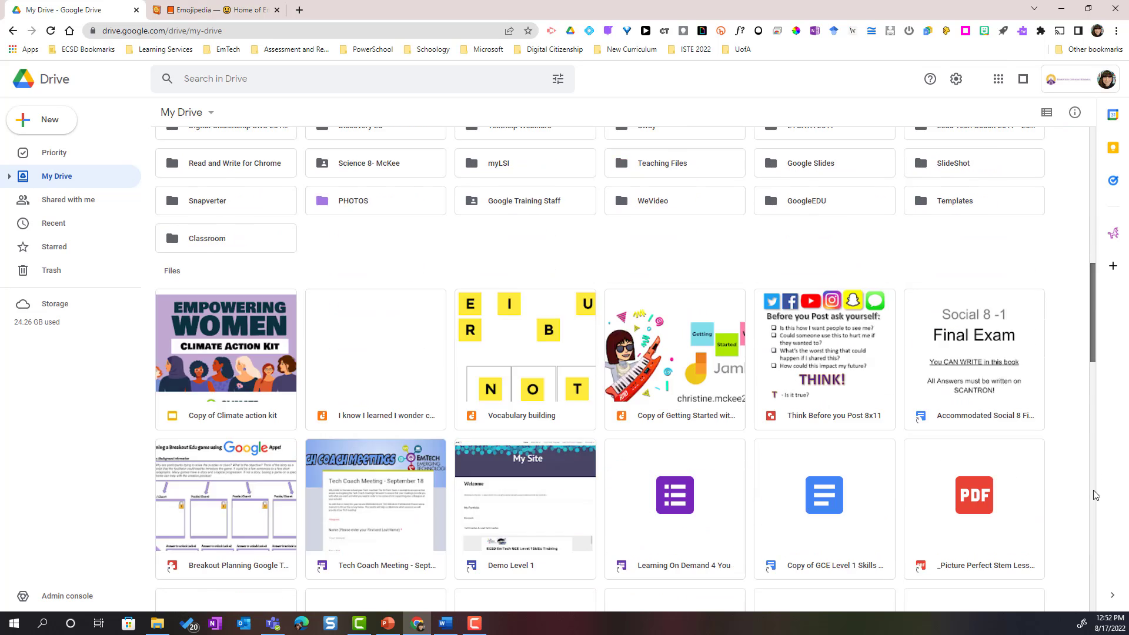
scroll(down, 3)
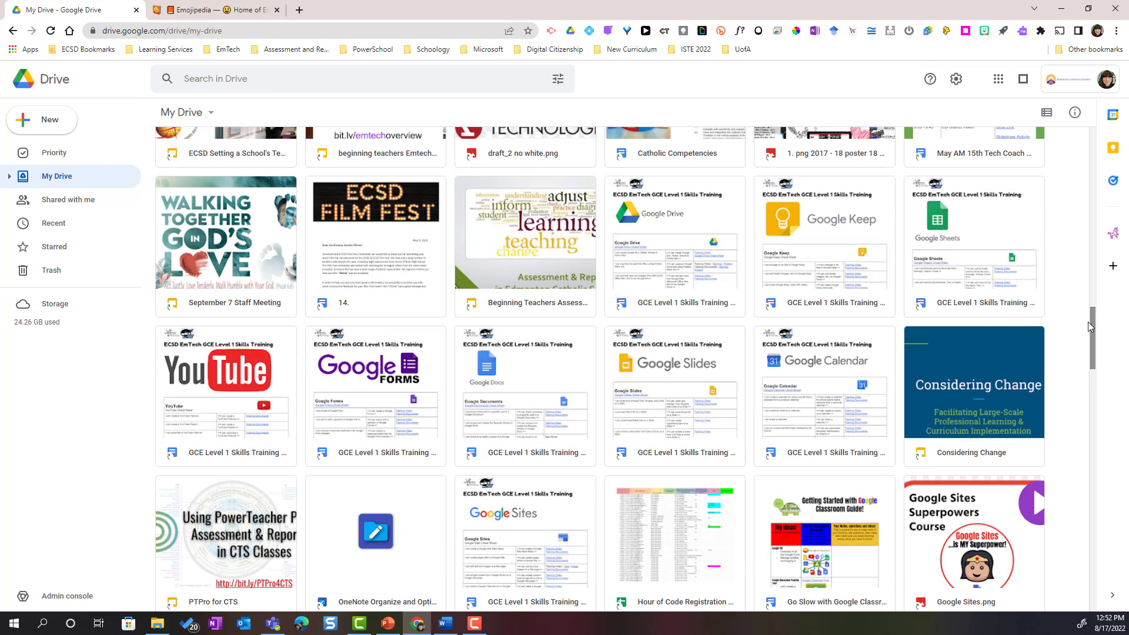
scroll(up, 3)
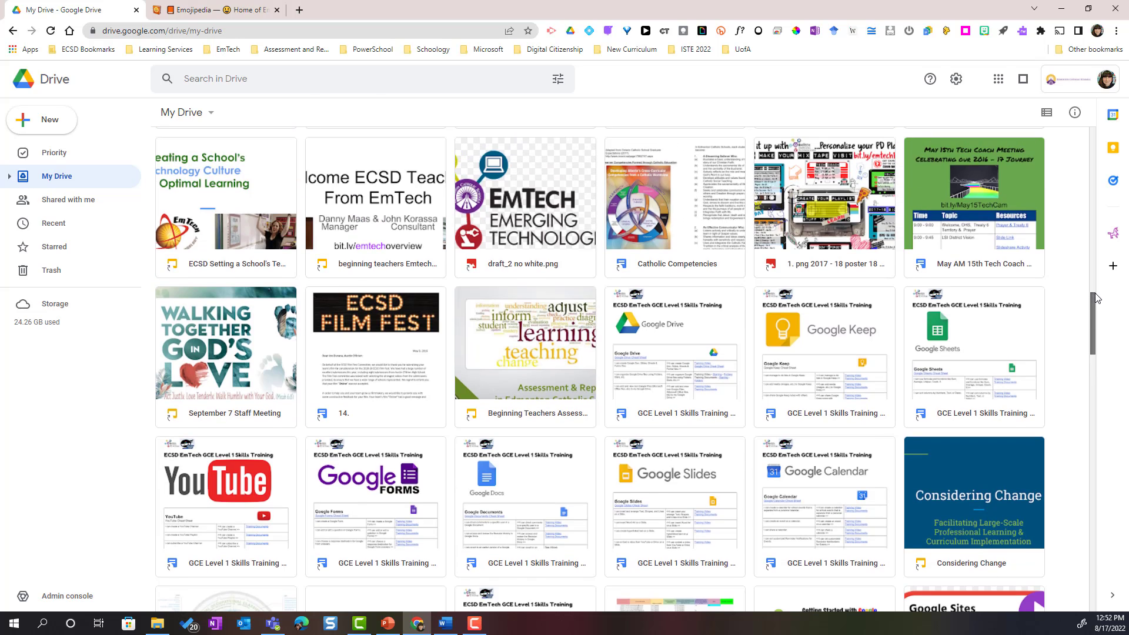
scroll(up, 3)
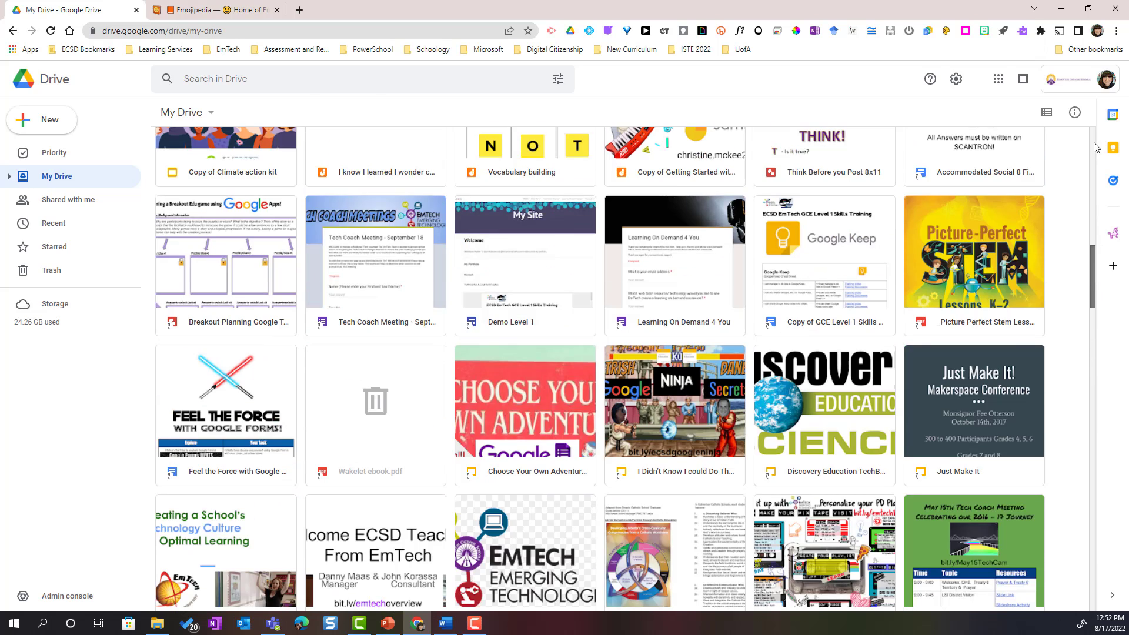
scroll(up, 3)
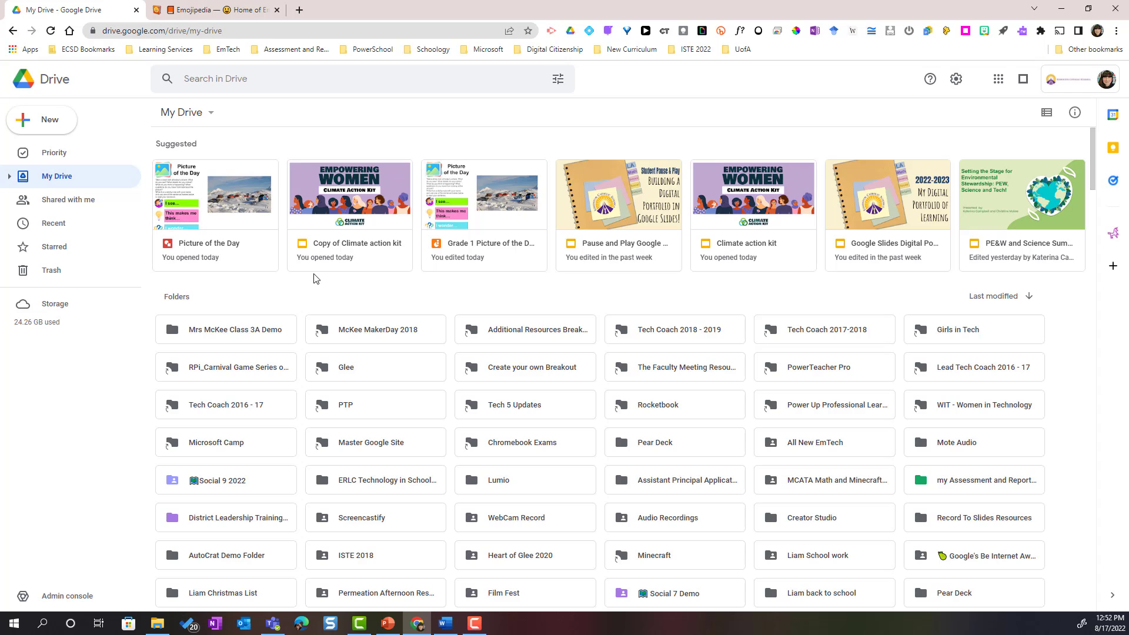
mouse_move(254, 296)
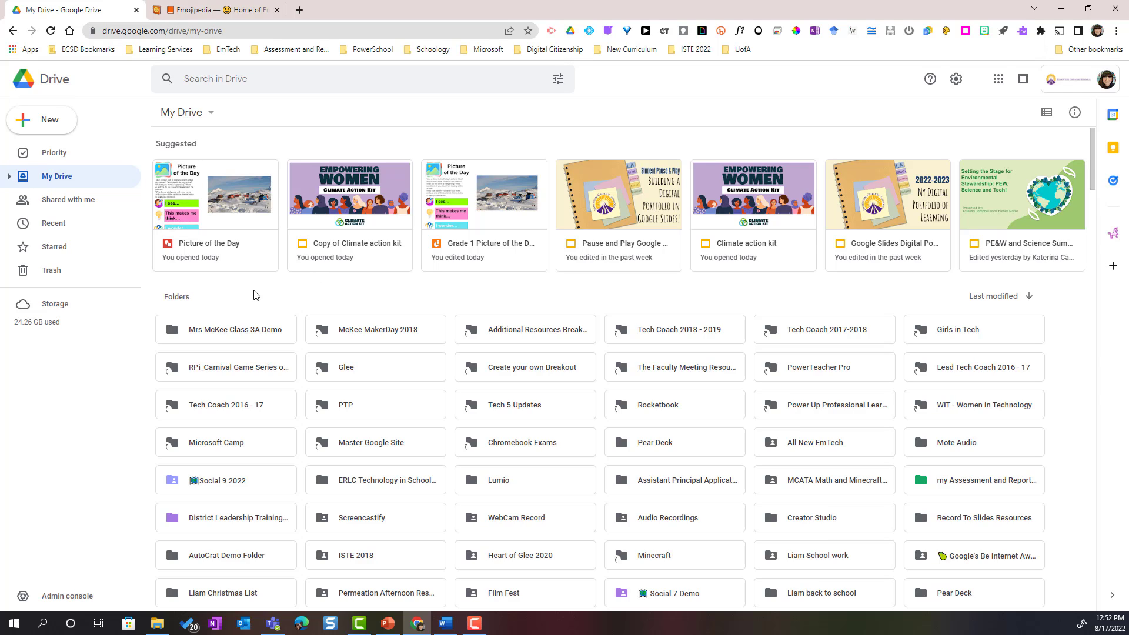
mouse_move(42, 123)
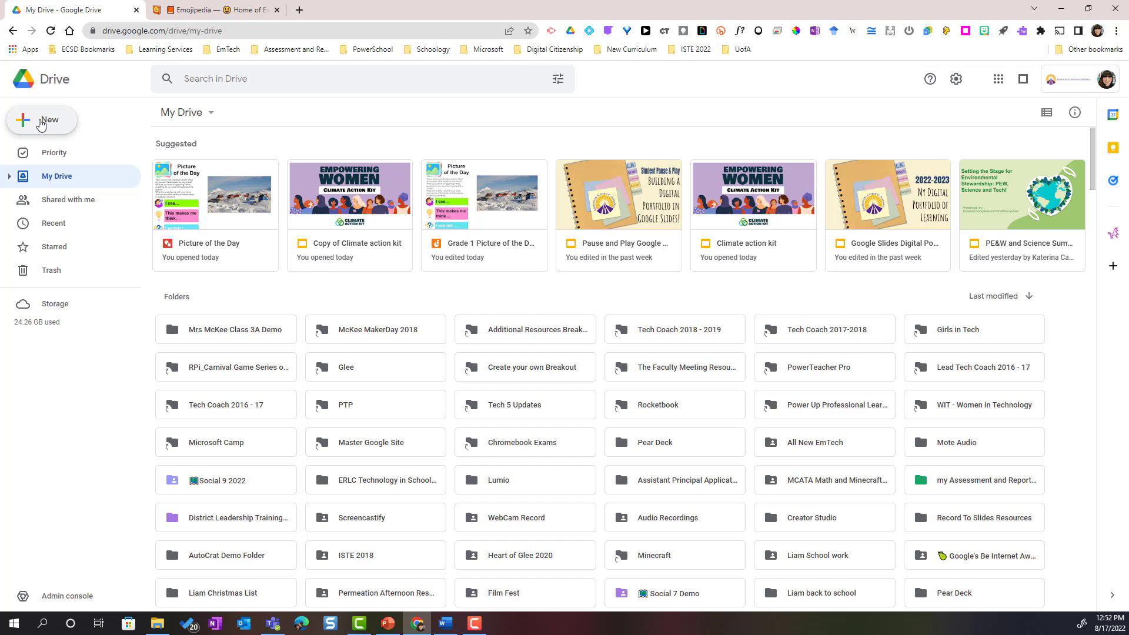
click(42, 120)
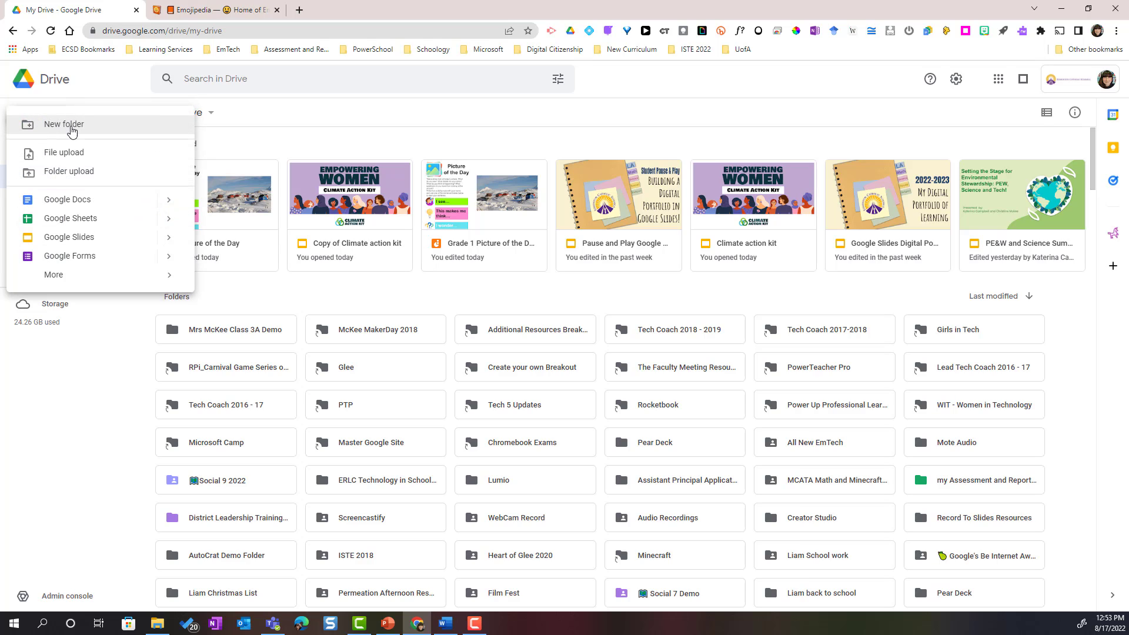
mouse_move(424, 310)
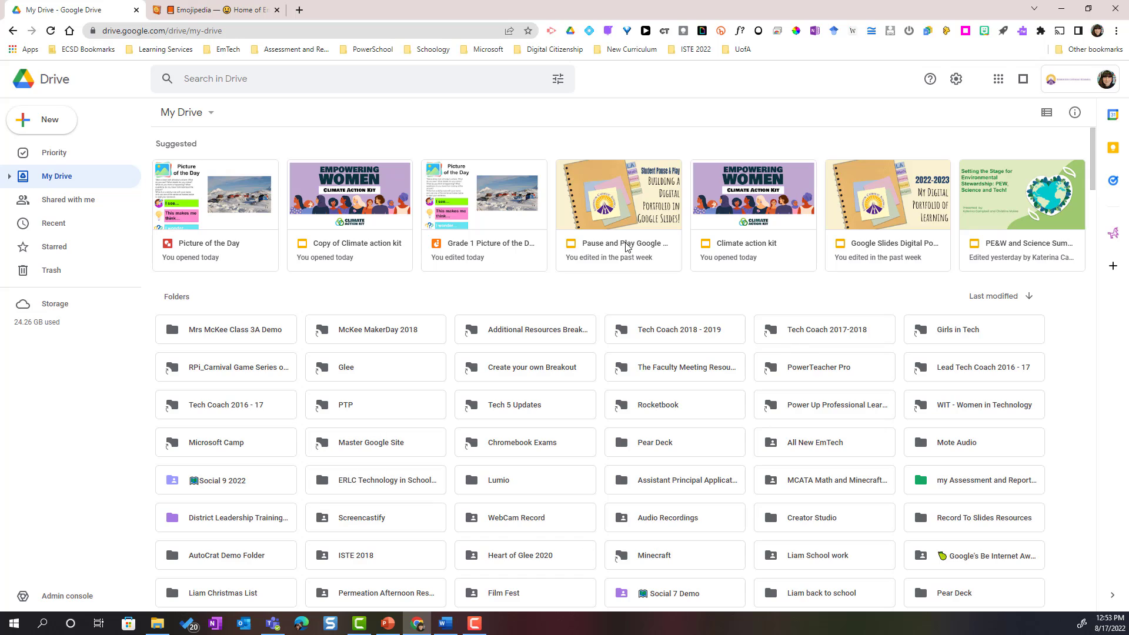
mouse_move(445, 299)
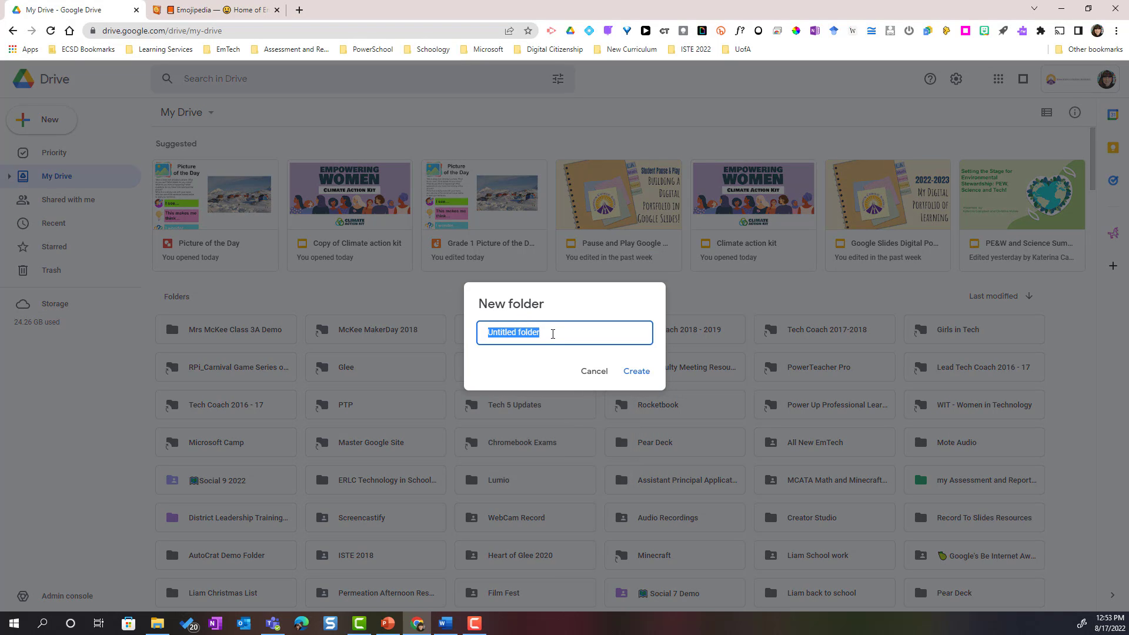
text(Grade 2 School Year)
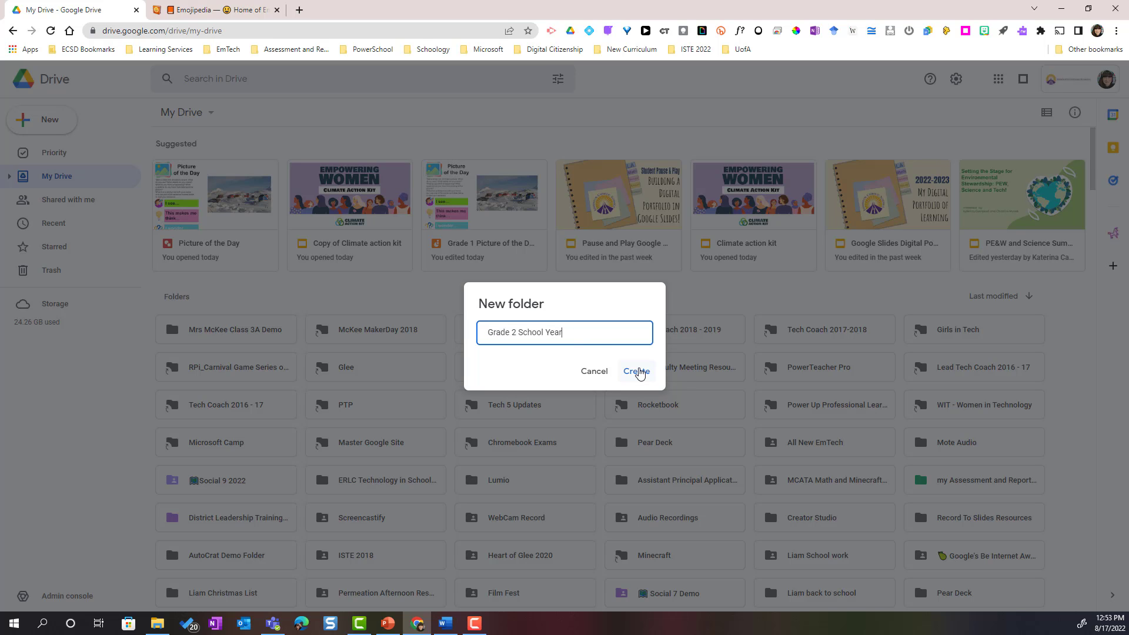
click(634, 370)
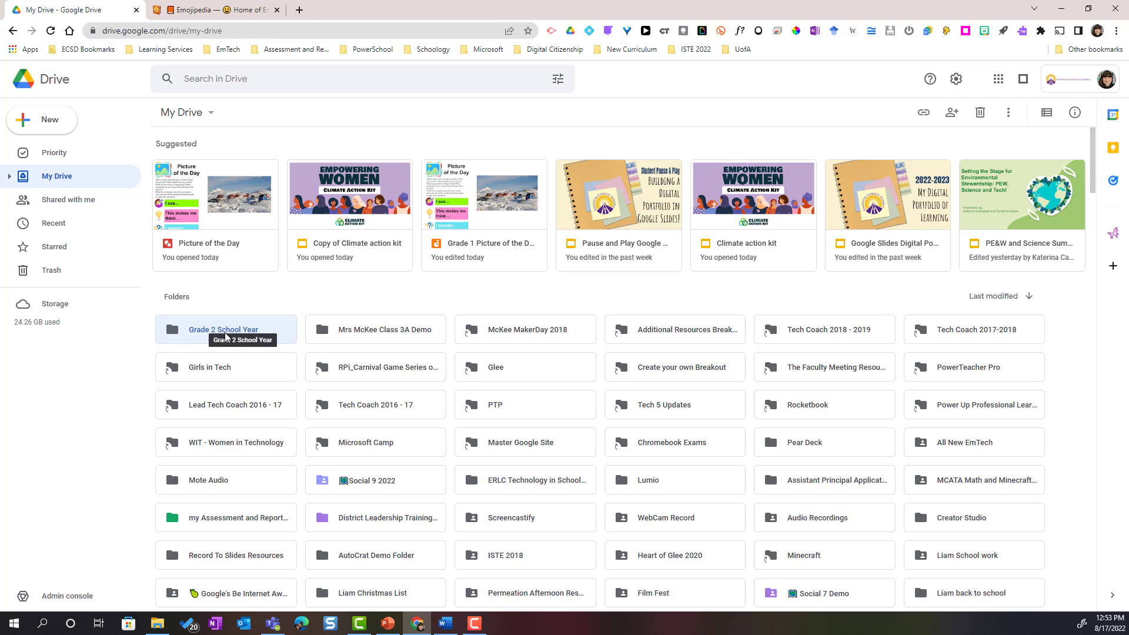
Open the empty 'Grade 2 School Year' folder from the Folders list.
double_click(225, 329)
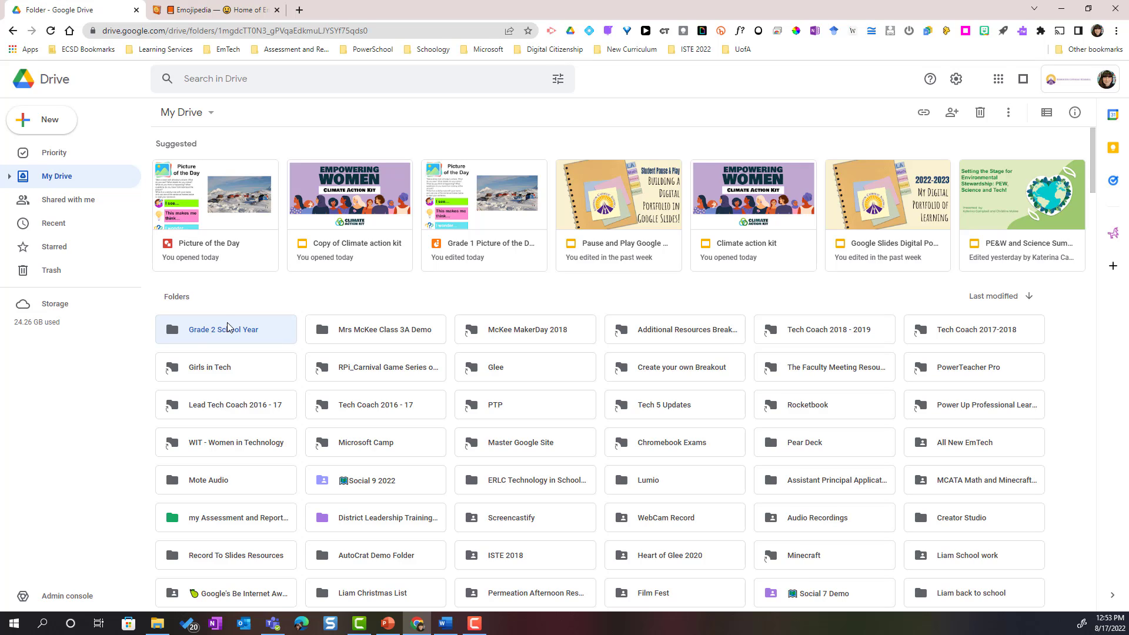
double_click(226, 330)
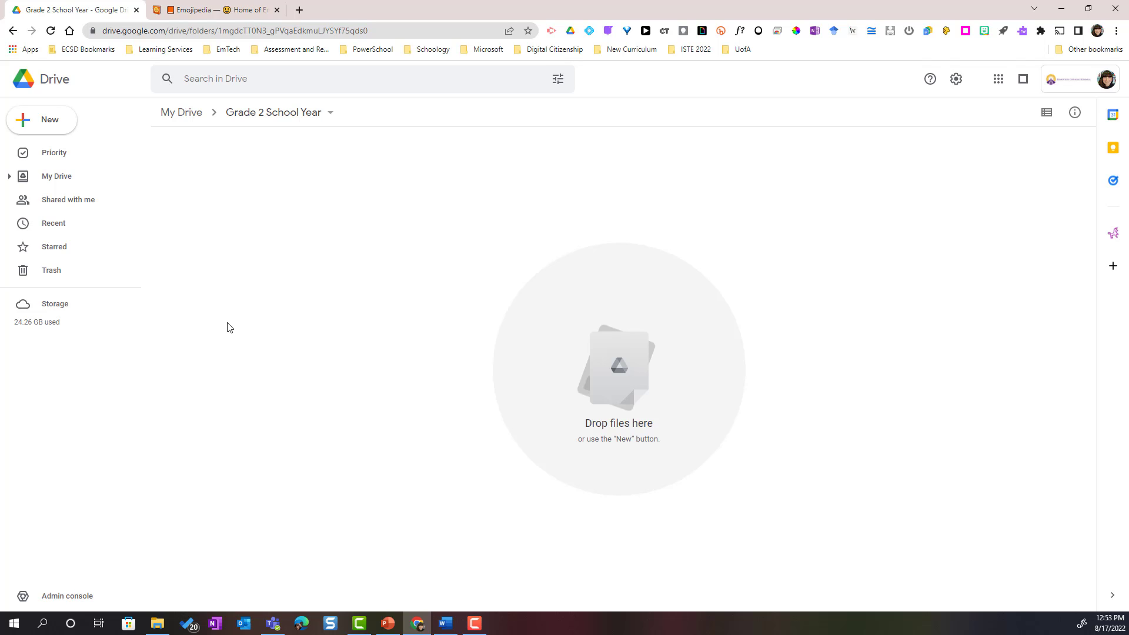
mouse_move(227, 292)
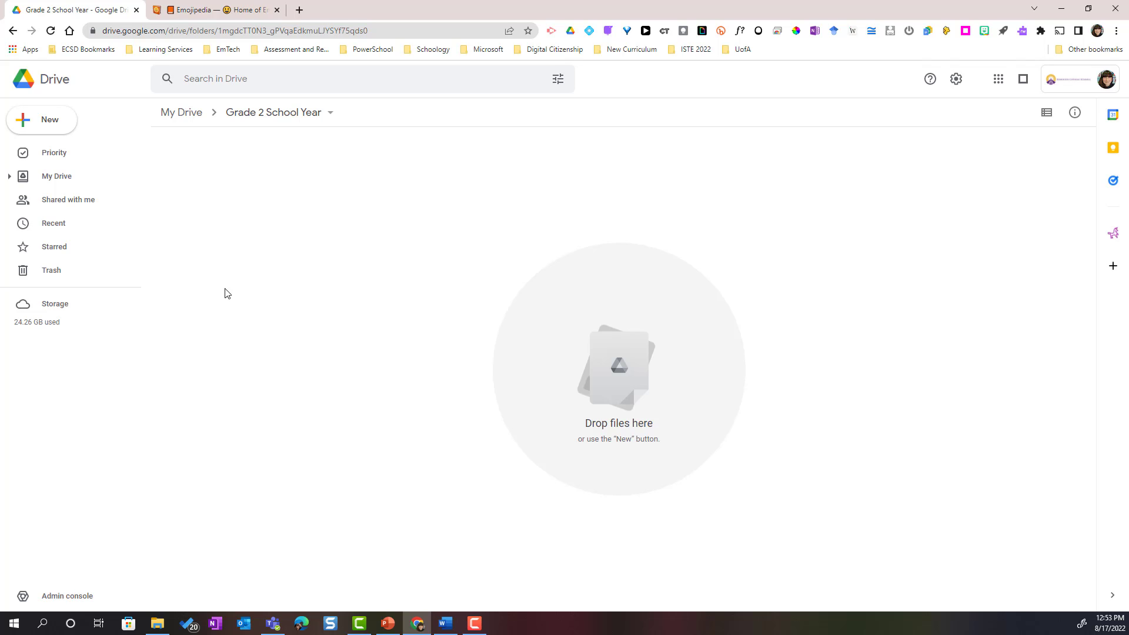
mouse_move(201, 181)
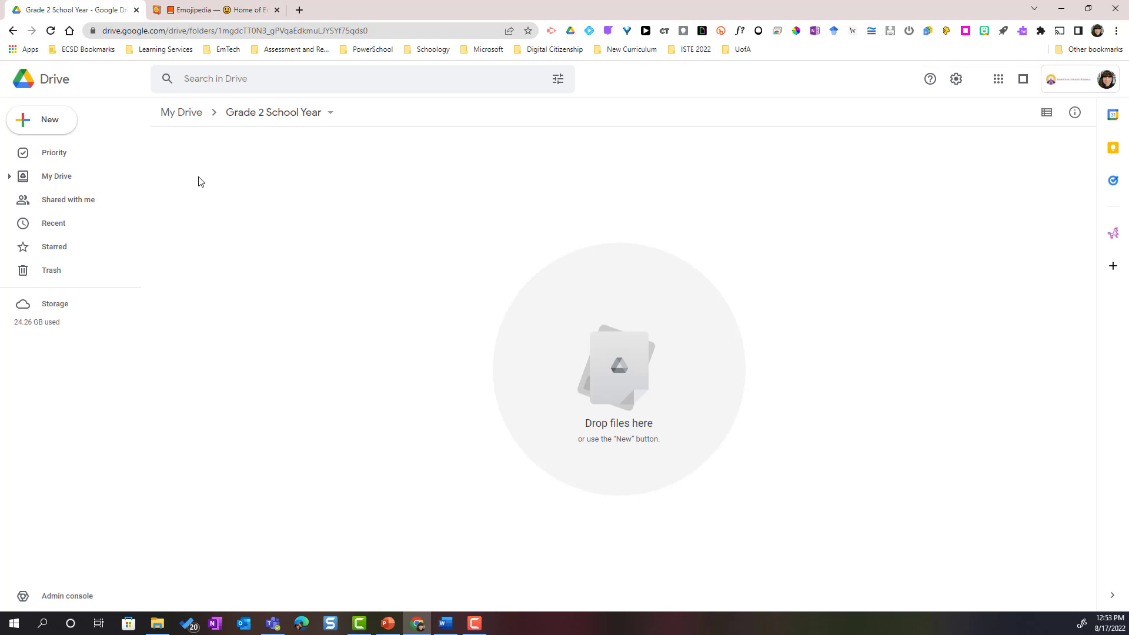
mouse_move(214, 173)
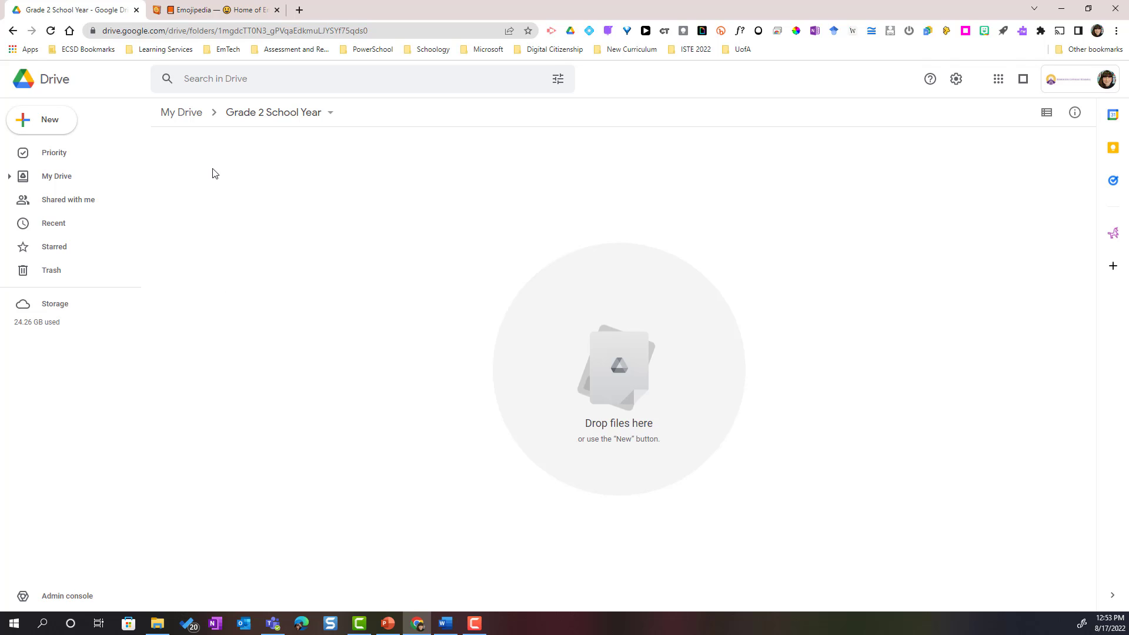
Create a 'Language Arts' subfolder inside the Grade 2 School Year folder.
click(41, 120)
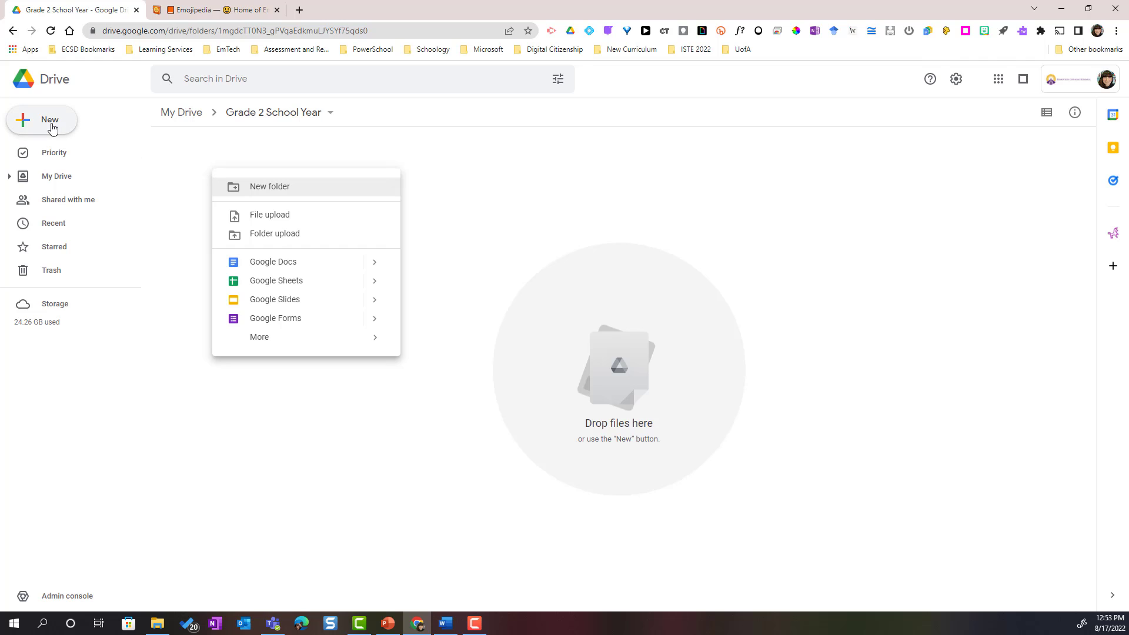
click(271, 186)
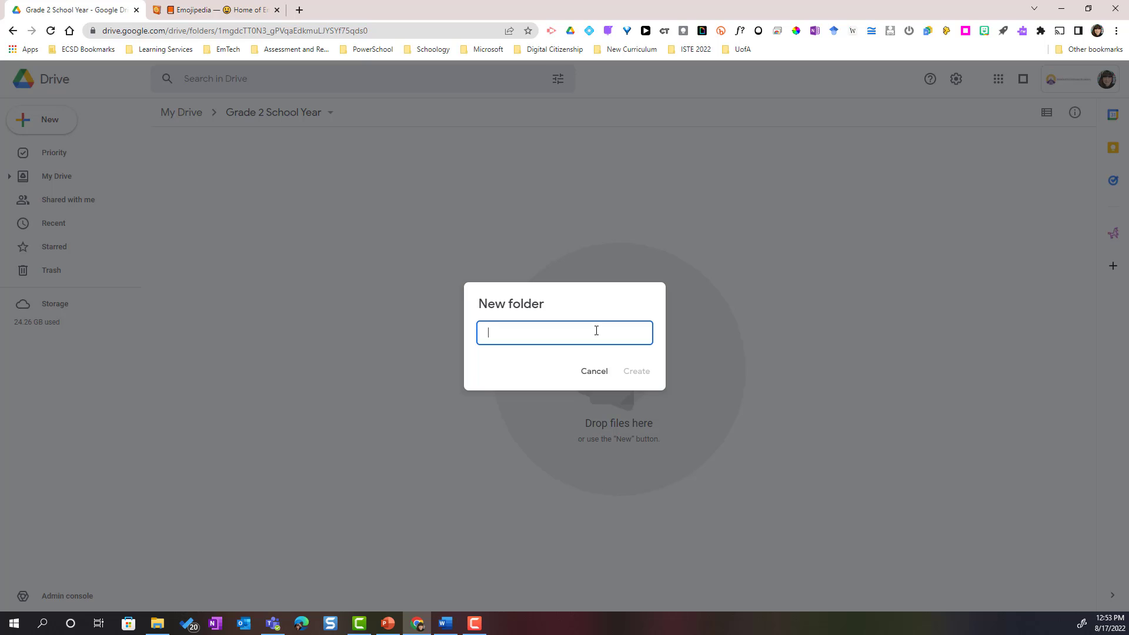
text(Language Arts)
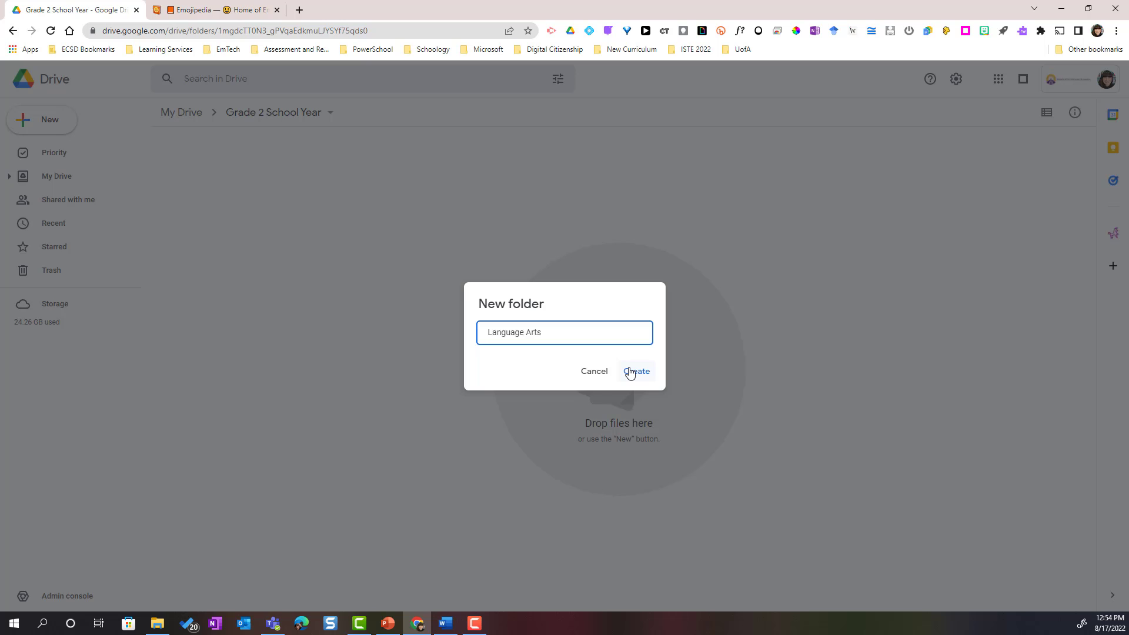
click(636, 370)
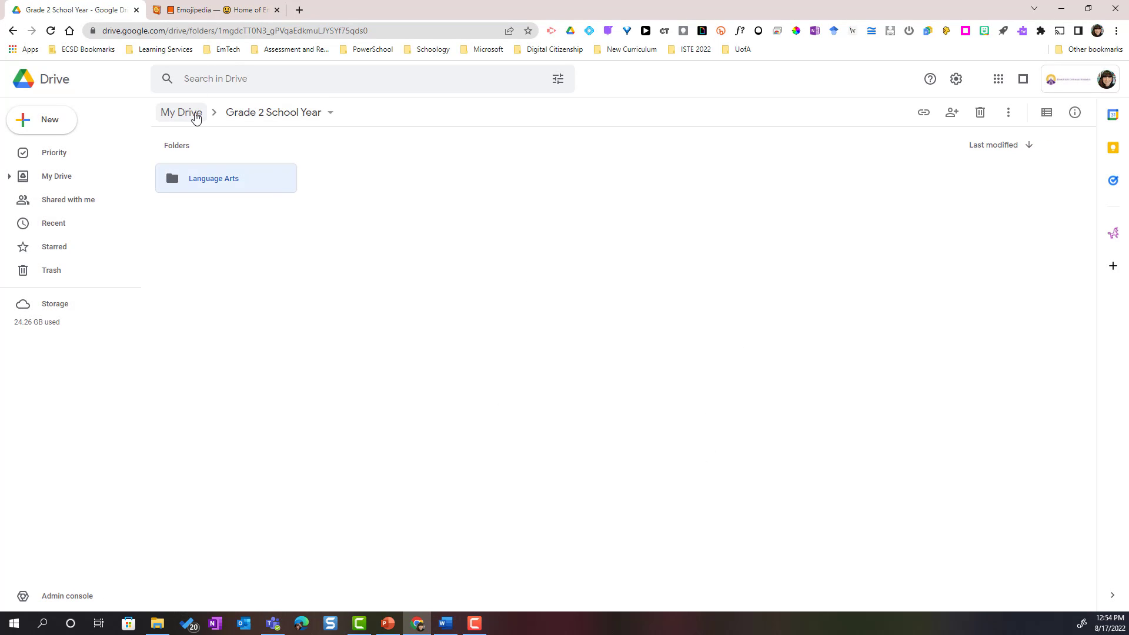
Return to the My Drive top level via the breadcrumb.
click(181, 112)
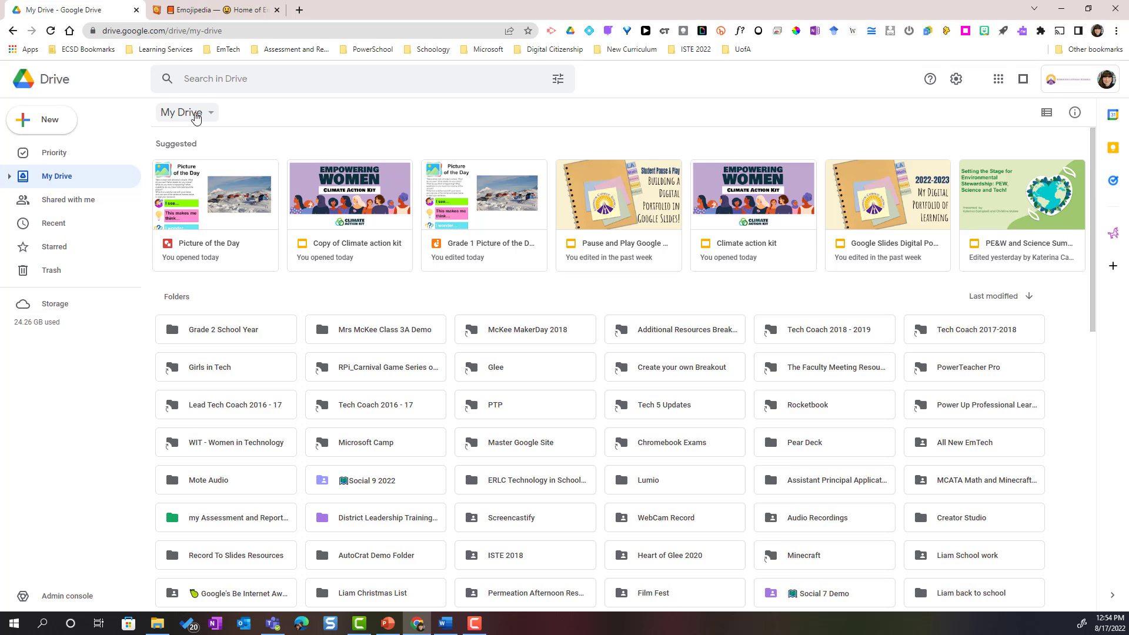
mouse_move(289, 325)
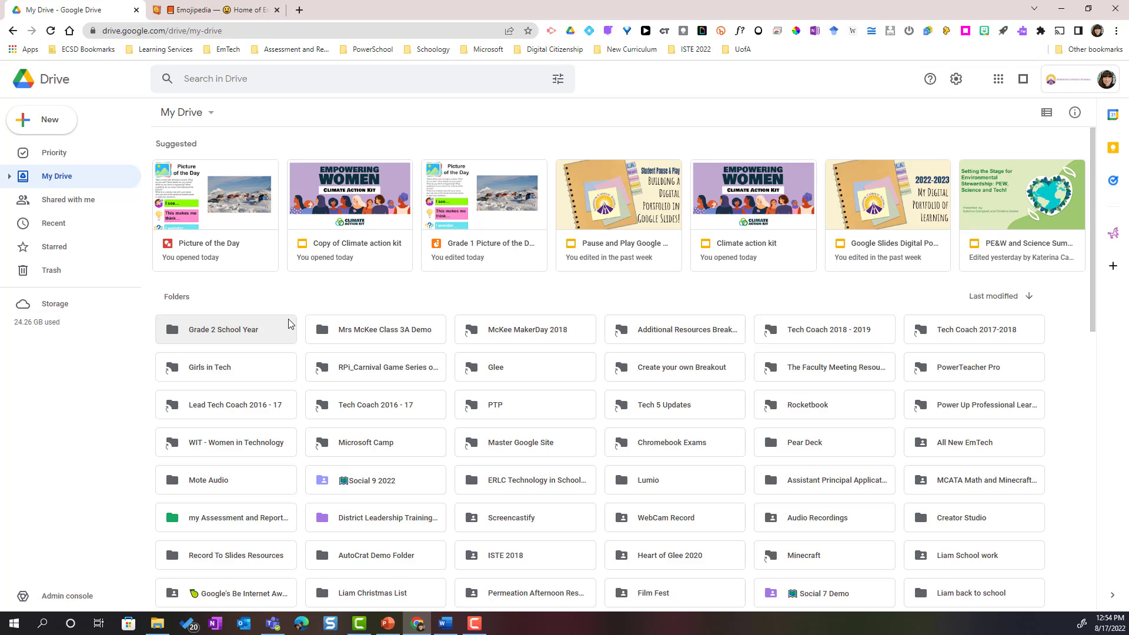
mouse_move(277, 336)
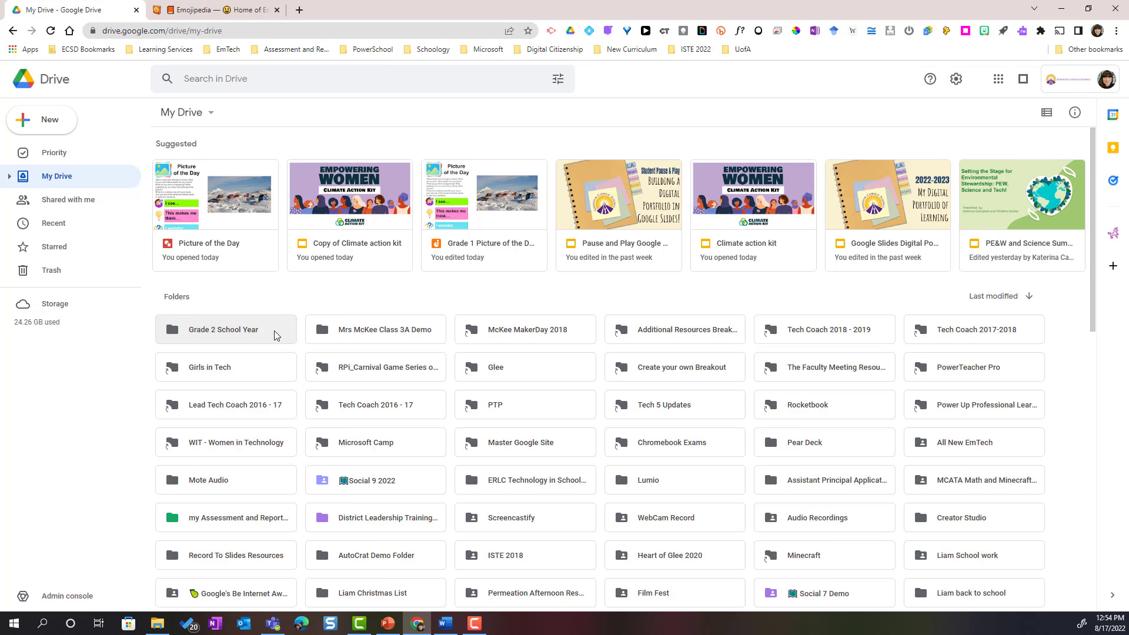
mouse_move(274, 334)
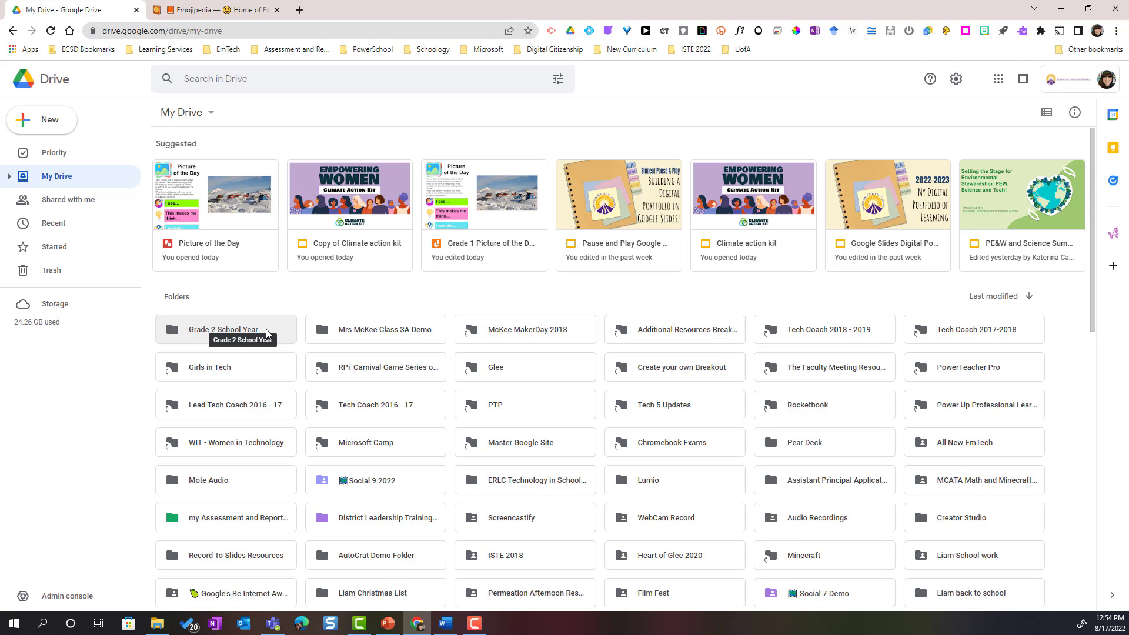
Change the Grade 2 School Year folder's color to the green Asparagus swatch.
right_click(224, 329)
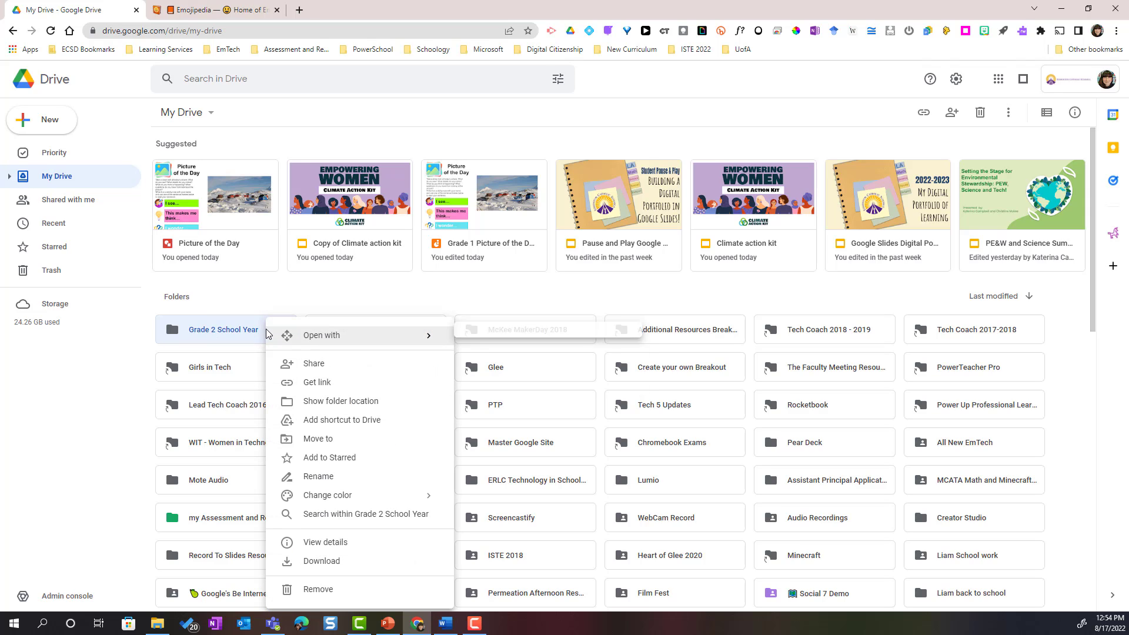
mouse_move(348, 482)
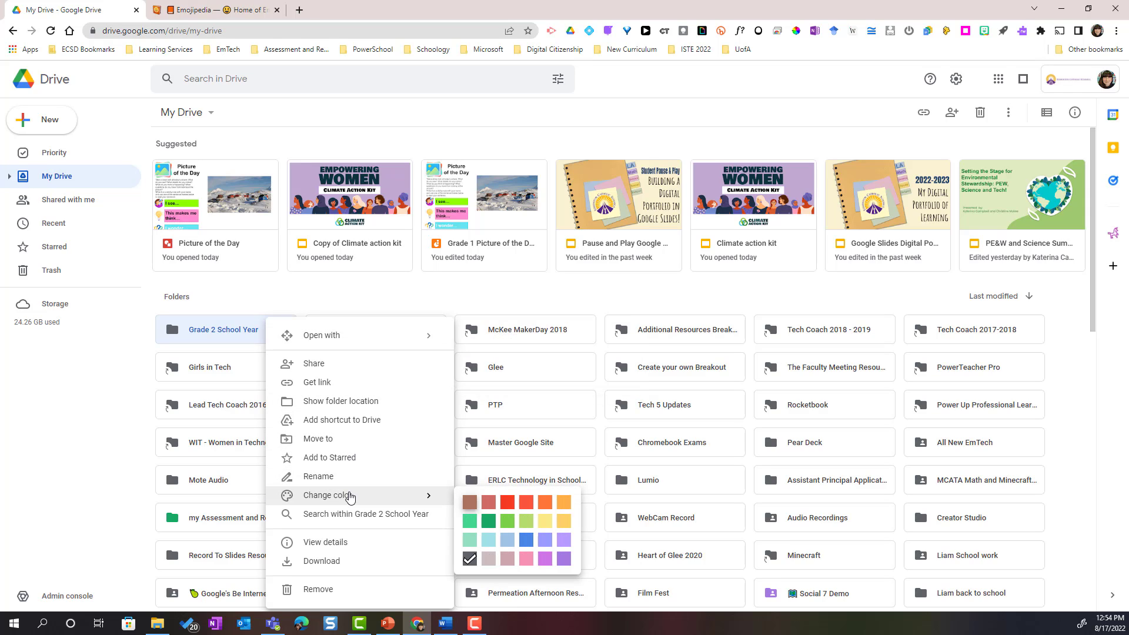
mouse_move(366, 503)
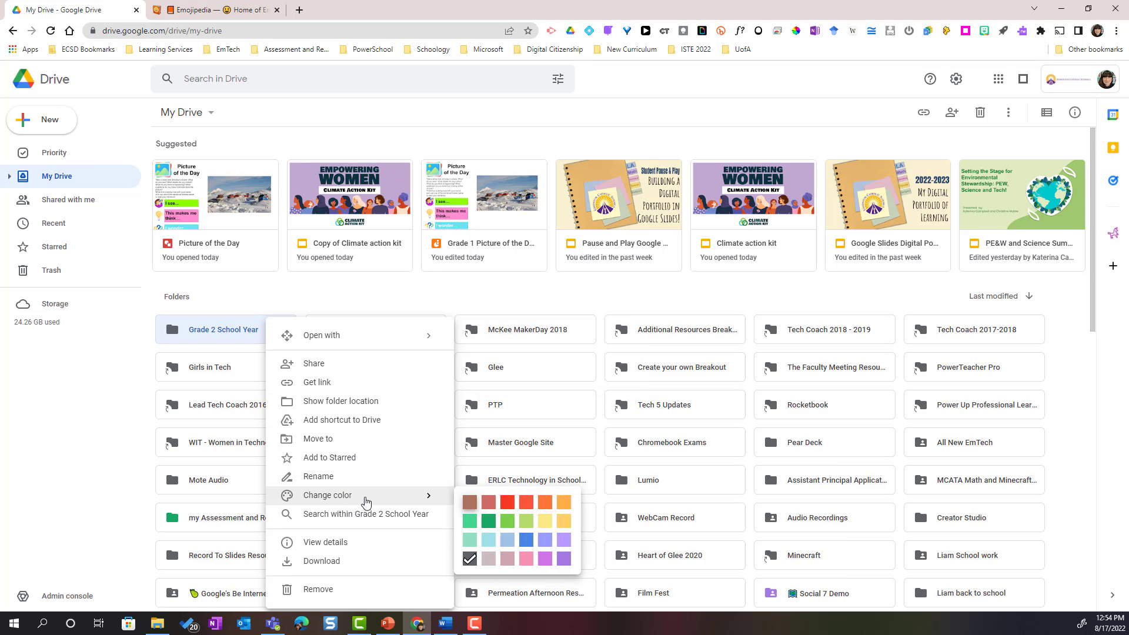
mouse_move(510, 497)
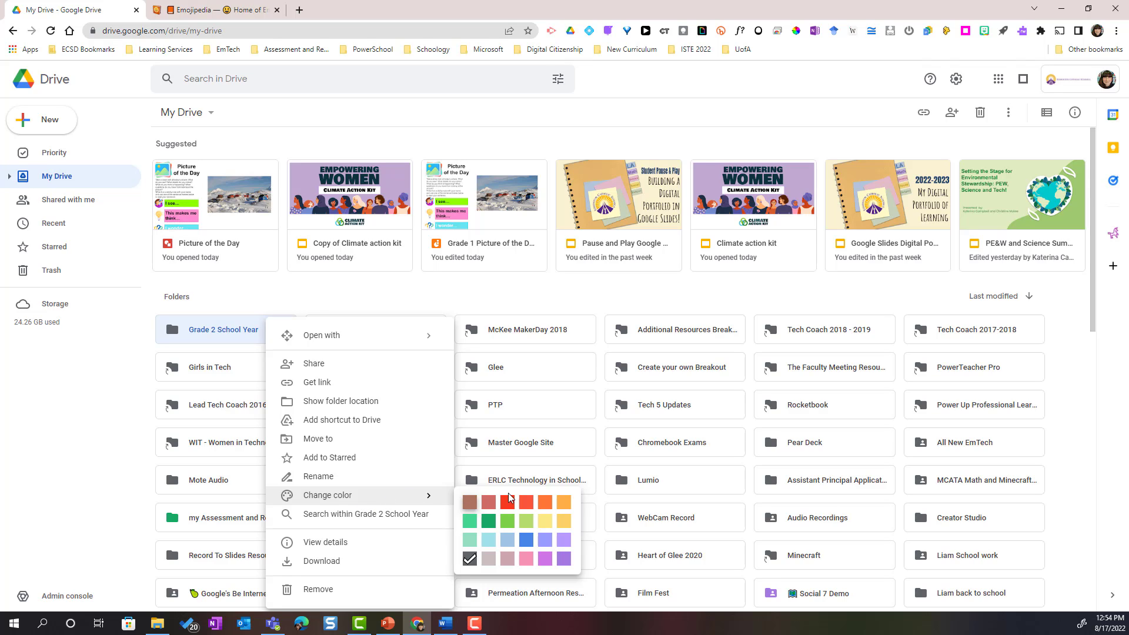
mouse_move(504, 517)
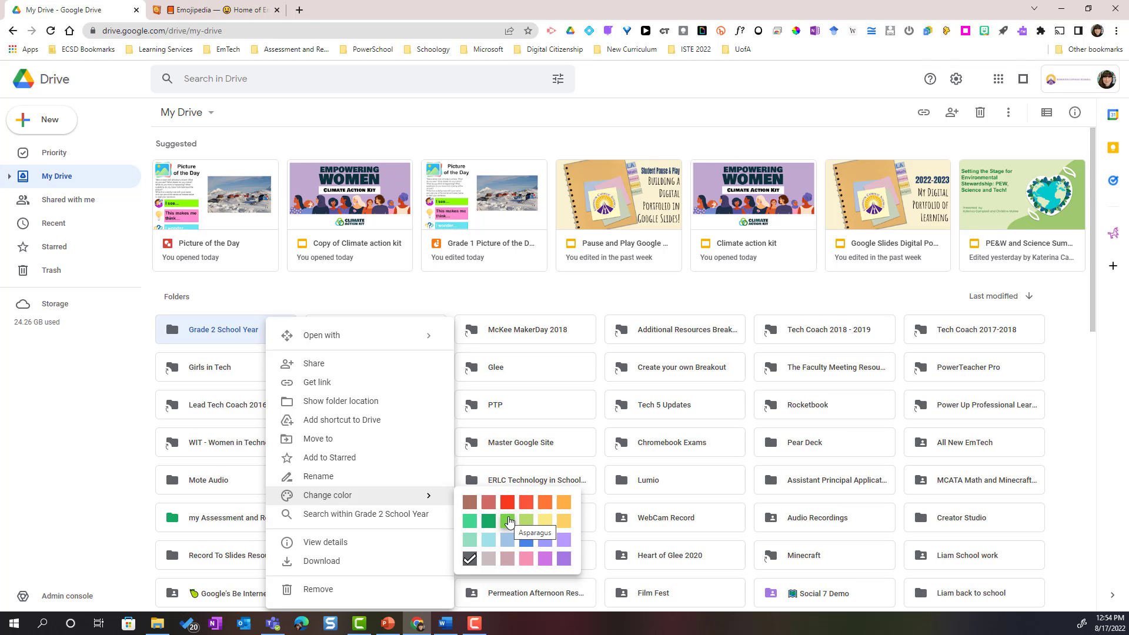
mouse_move(509, 527)
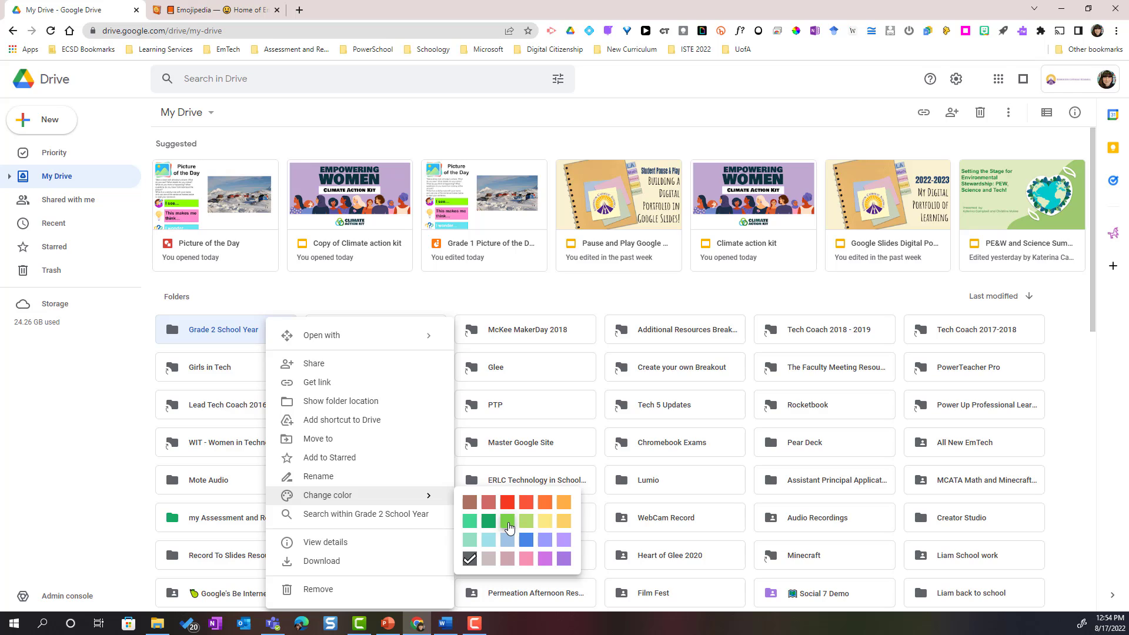
click(508, 521)
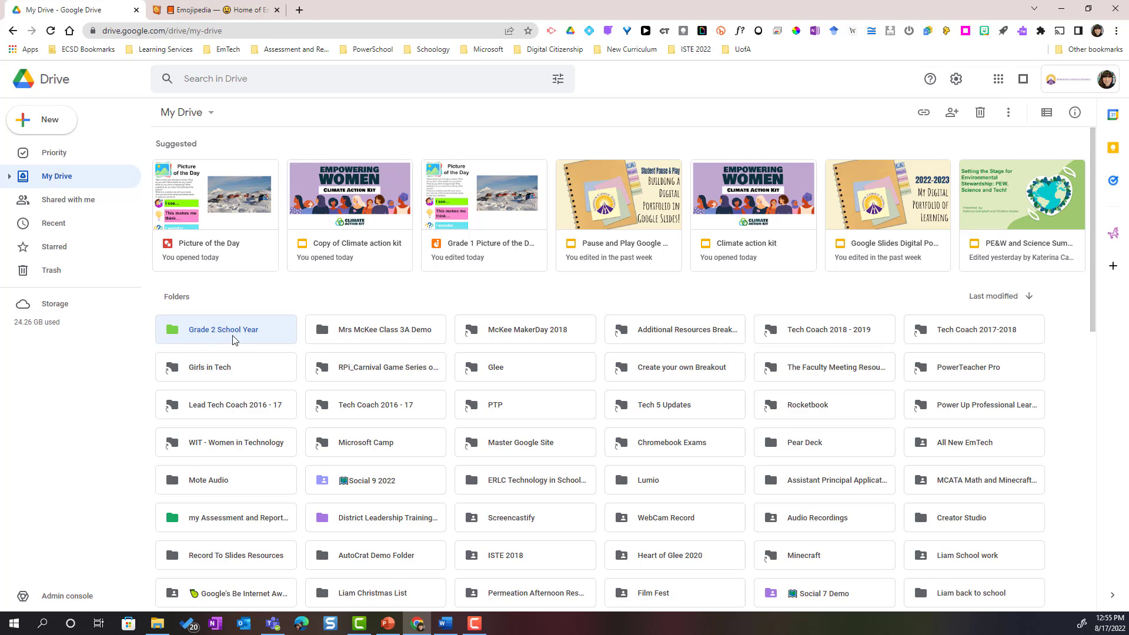
mouse_move(234, 337)
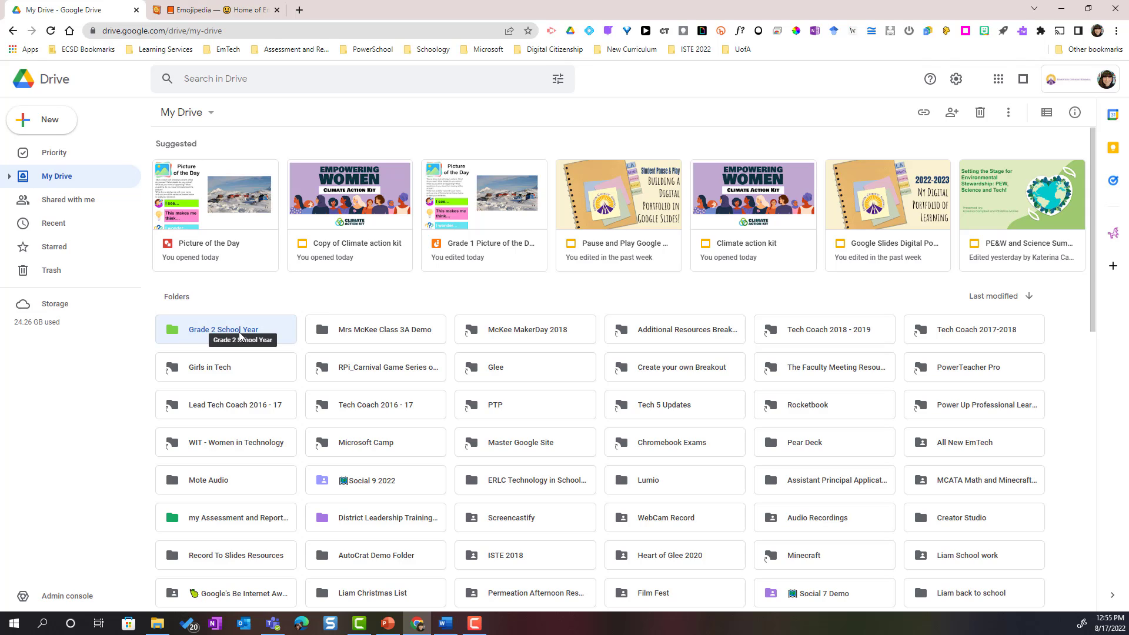
Search Emojipedia for 'School', copy the school building emoji, and return to Google Drive.
click(201, 10)
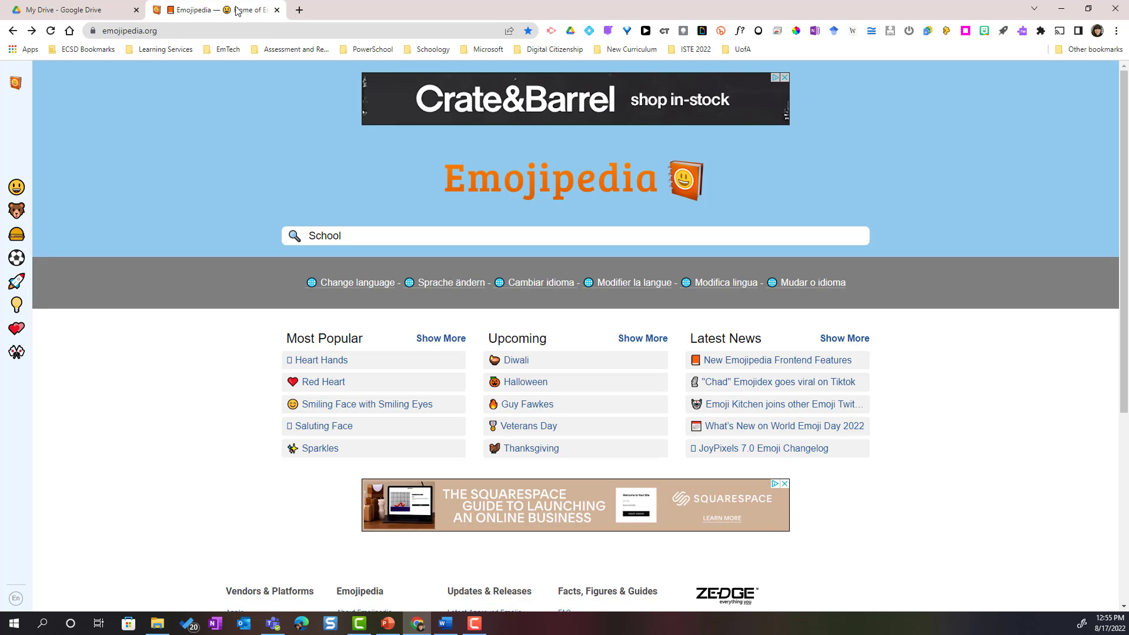
click(399, 235)
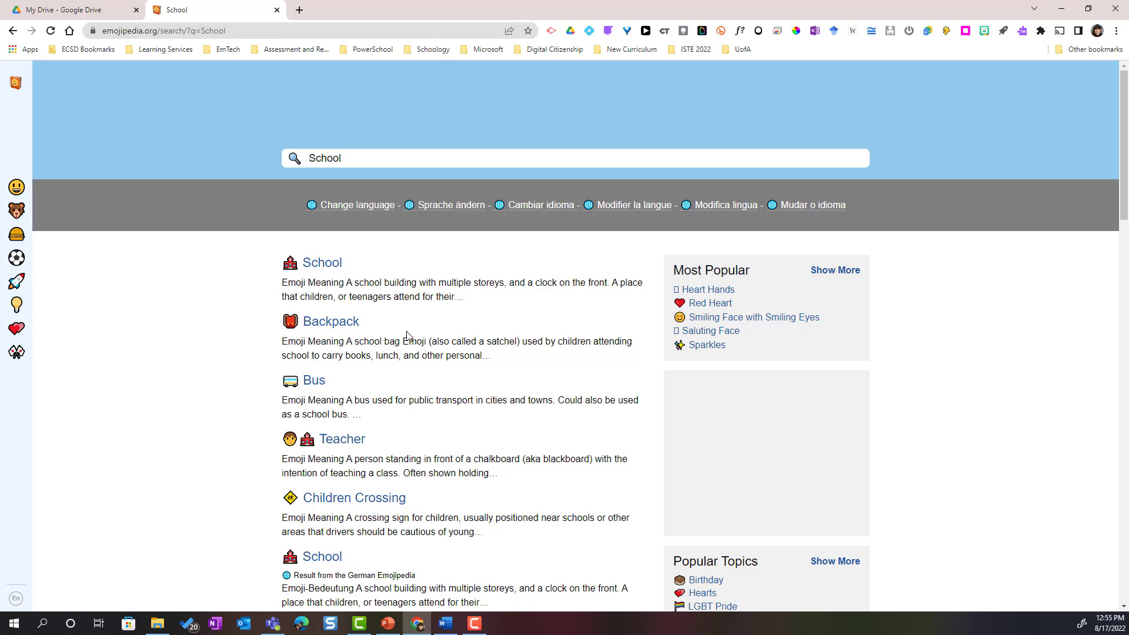
mouse_move(322, 263)
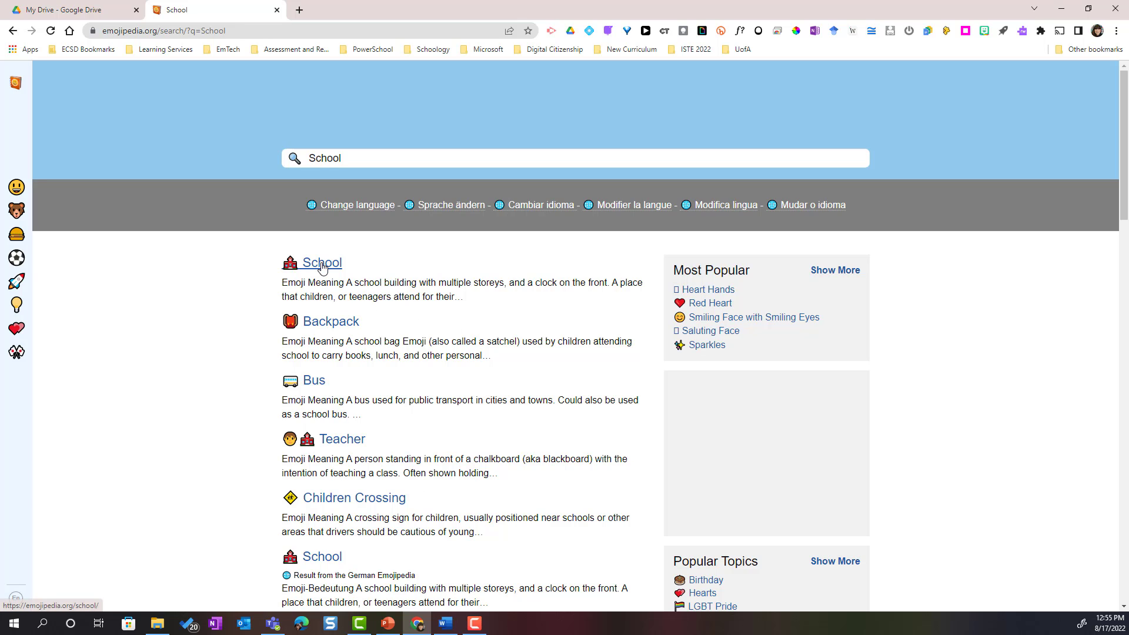
click(322, 262)
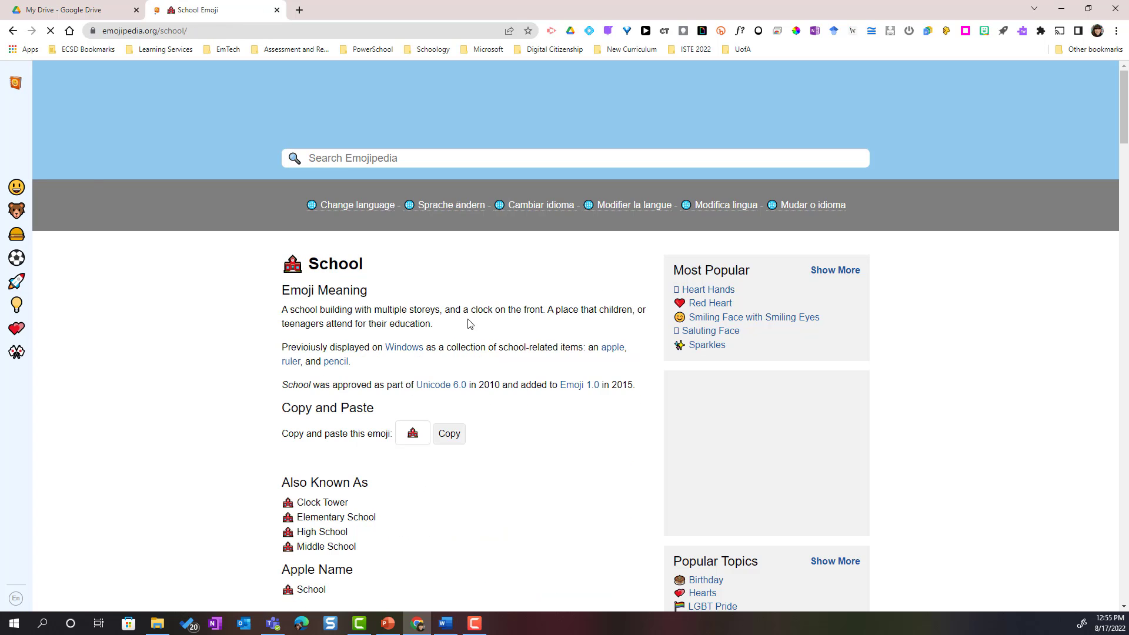
click(448, 434)
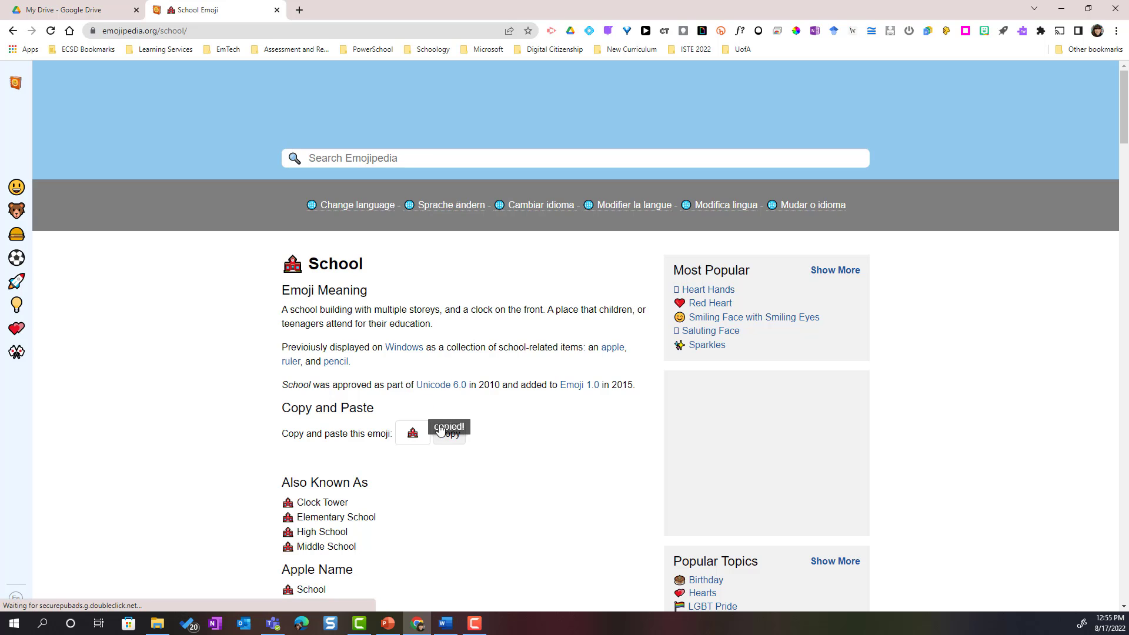
click(68, 9)
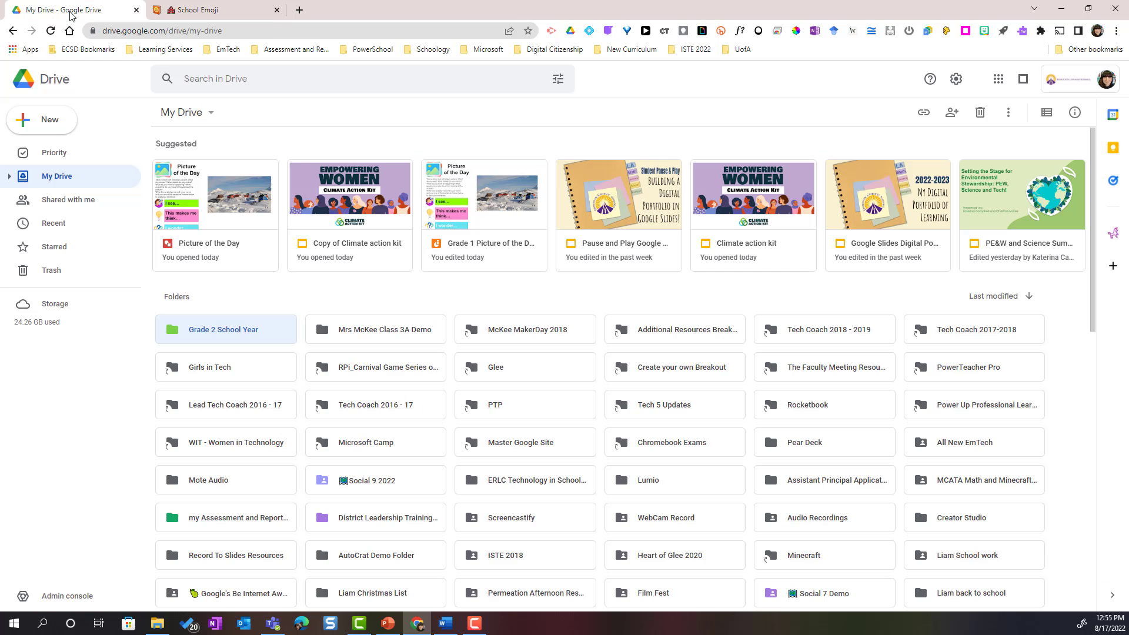
mouse_move(243, 332)
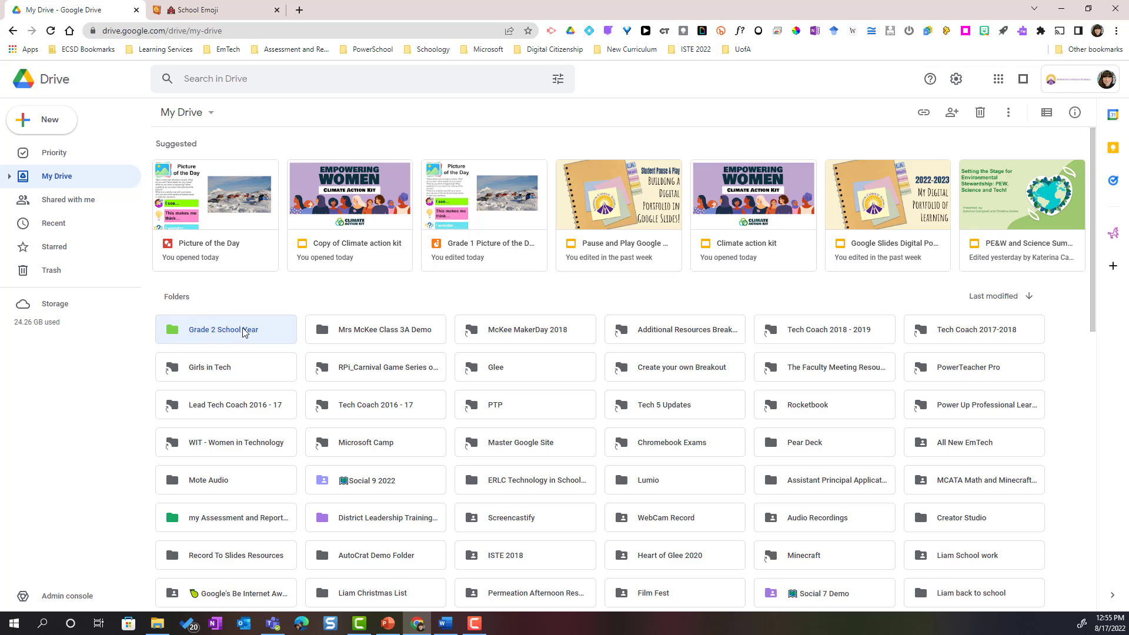
mouse_move(261, 335)
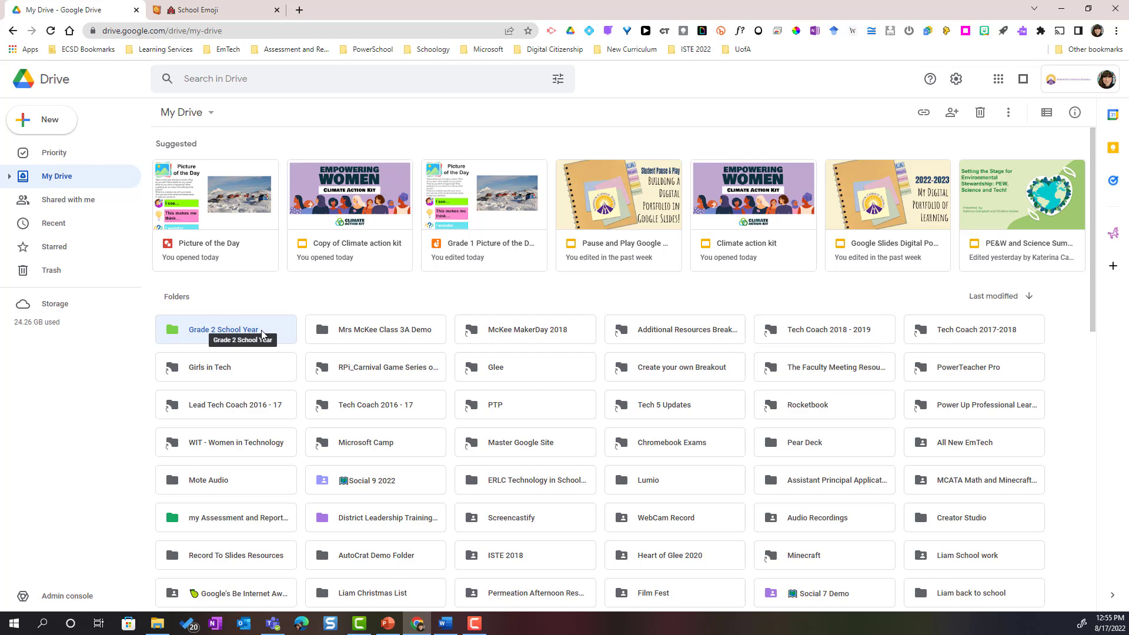
Rename the folder with the 🏫 emoji placed before and after 'Grade 2 School Year'.
right_click(224, 329)
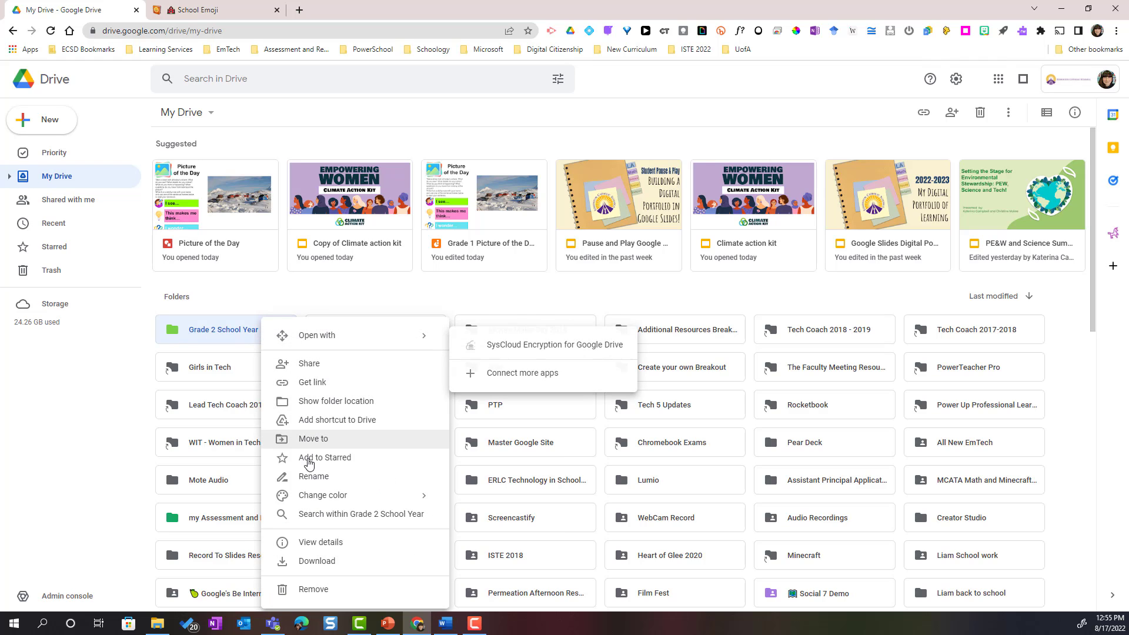
click(314, 477)
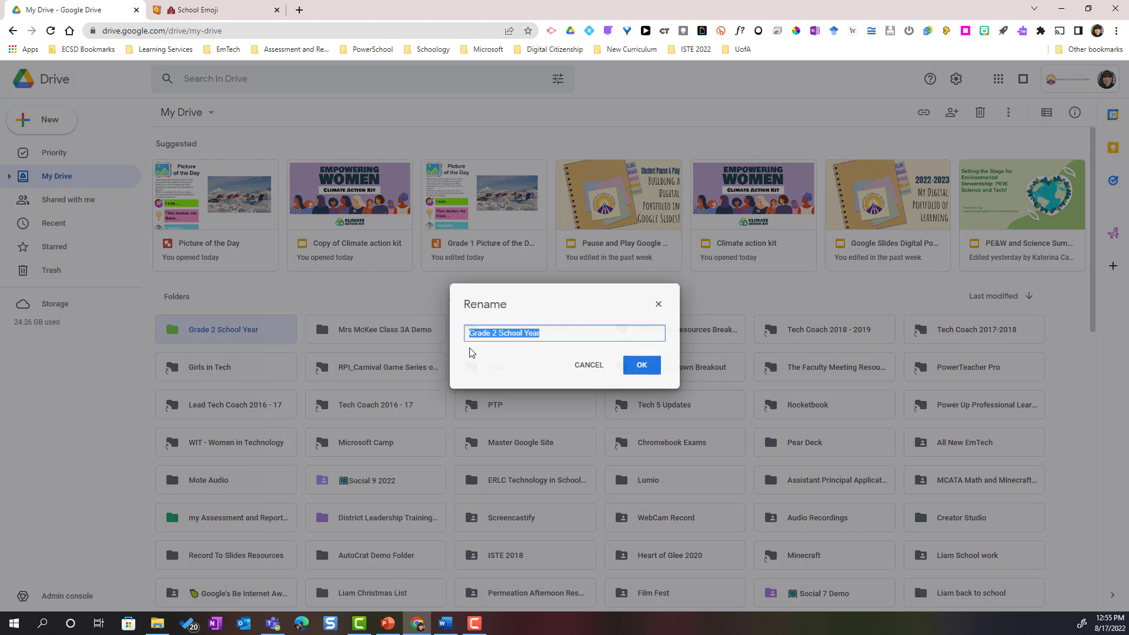
click(506, 333)
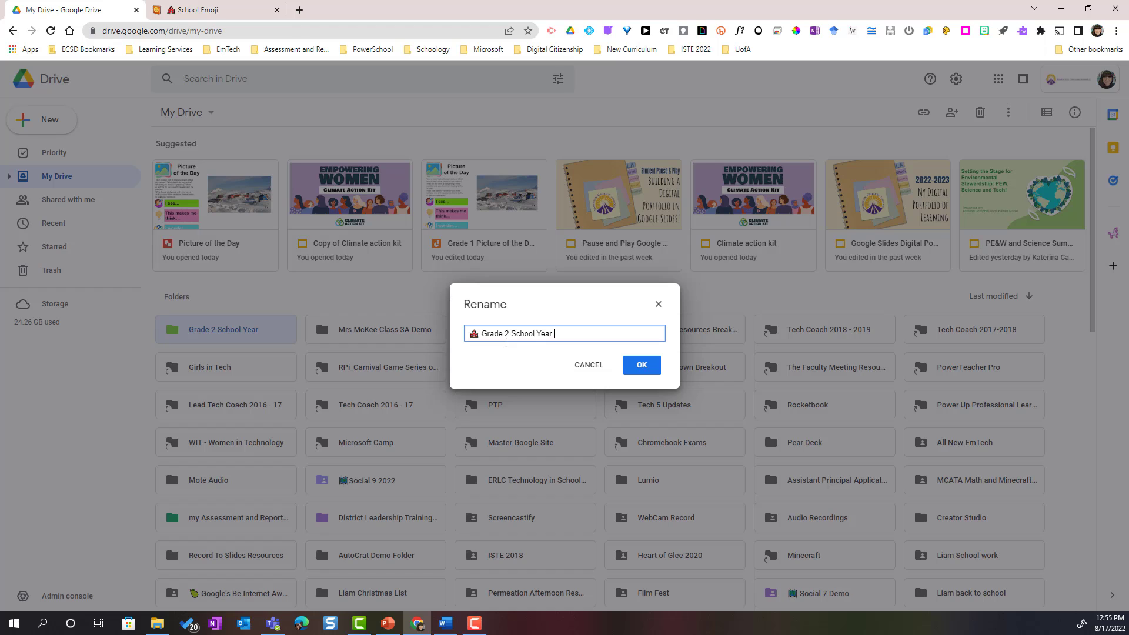
text(🏫)
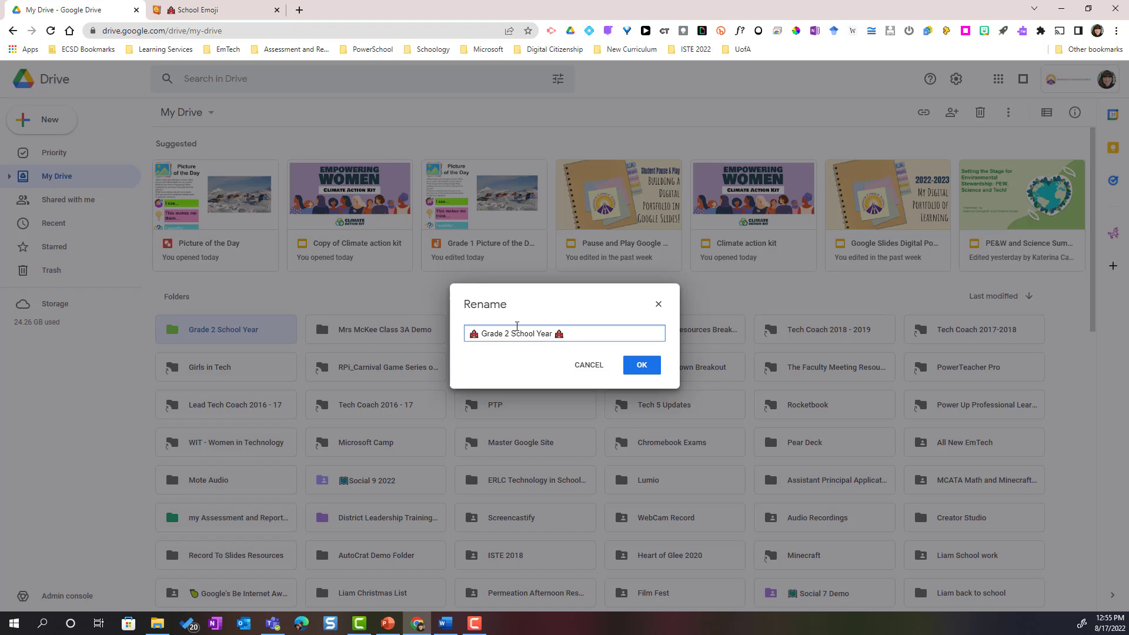
mouse_move(640, 365)
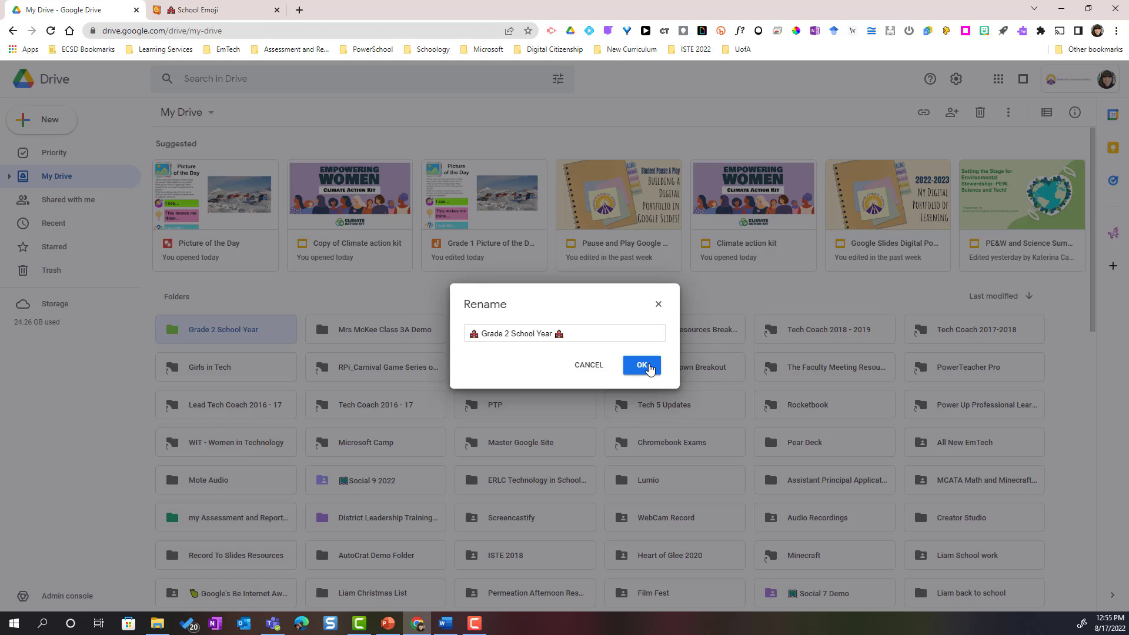
click(640, 365)
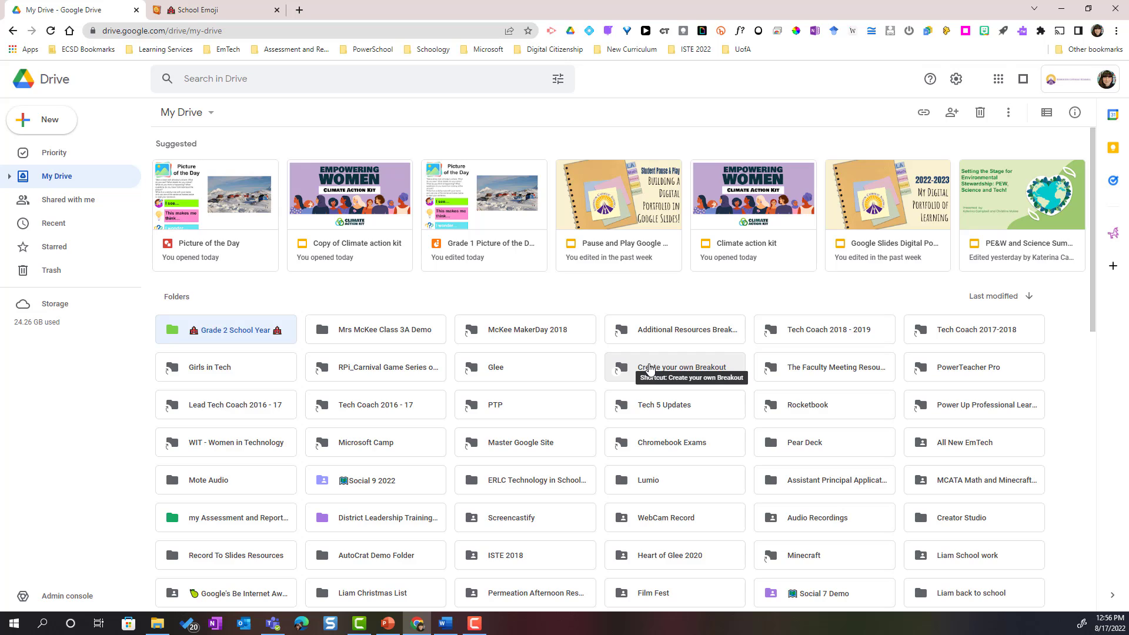
mouse_move(278, 338)
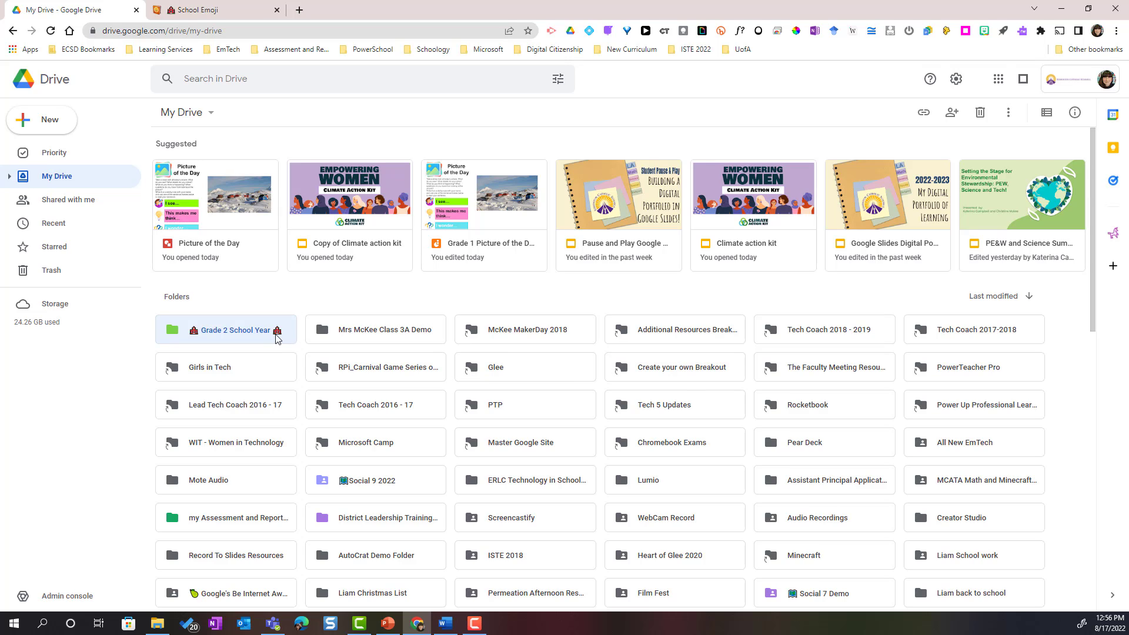
mouse_move(263, 332)
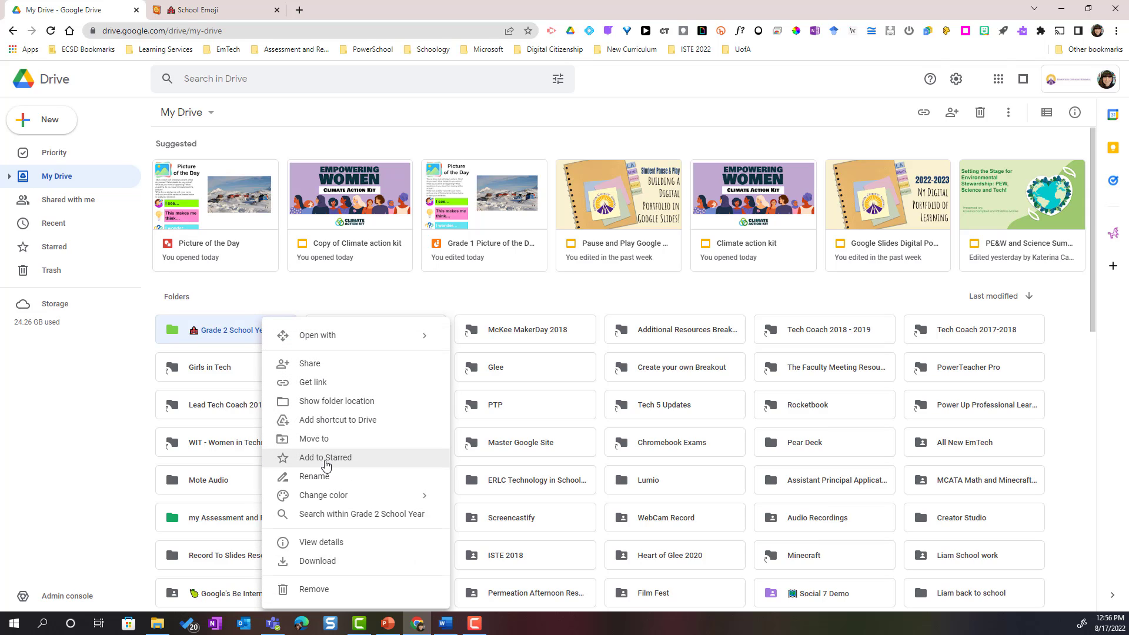
mouse_move(337, 467)
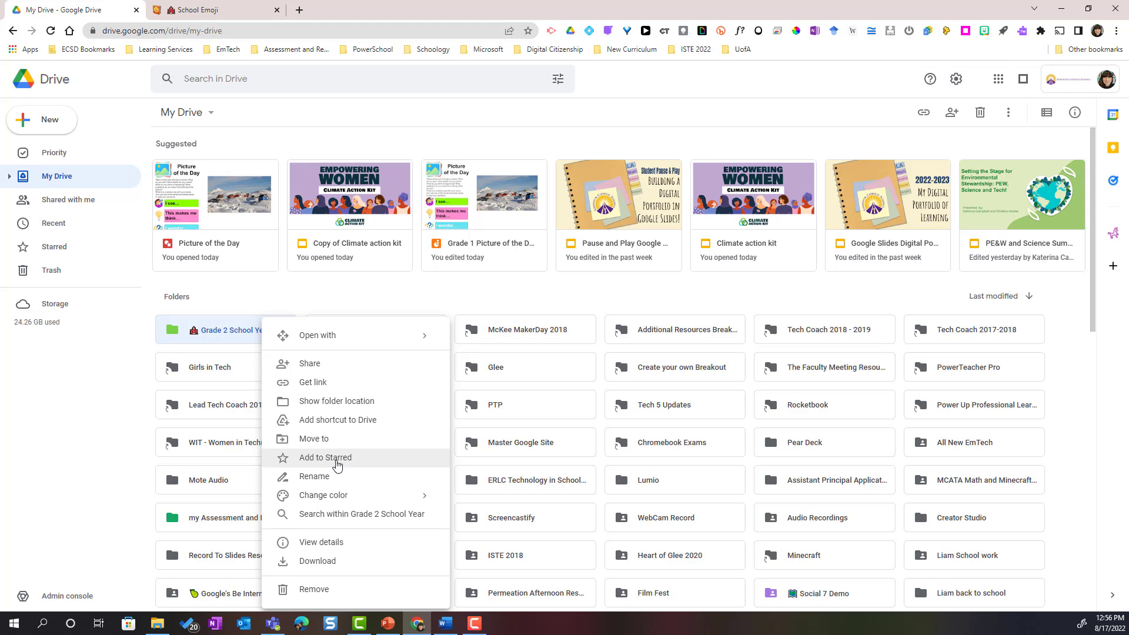
Add the emoji-named Grade 2 School Year folder to Starred.
click(324, 458)
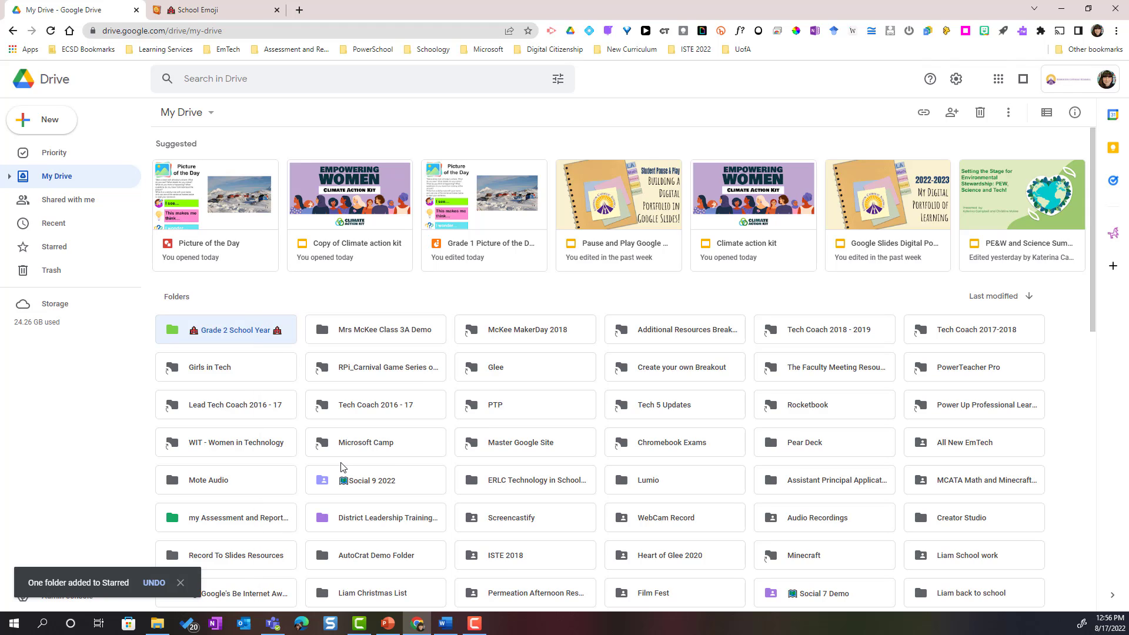
mouse_move(220, 285)
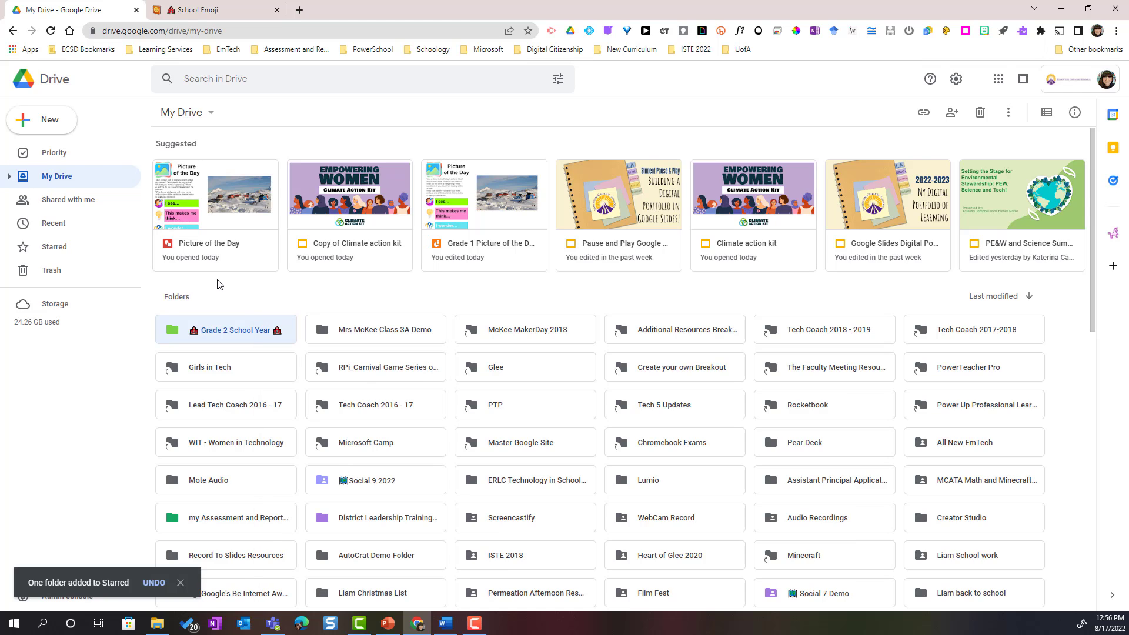
mouse_move(54, 246)
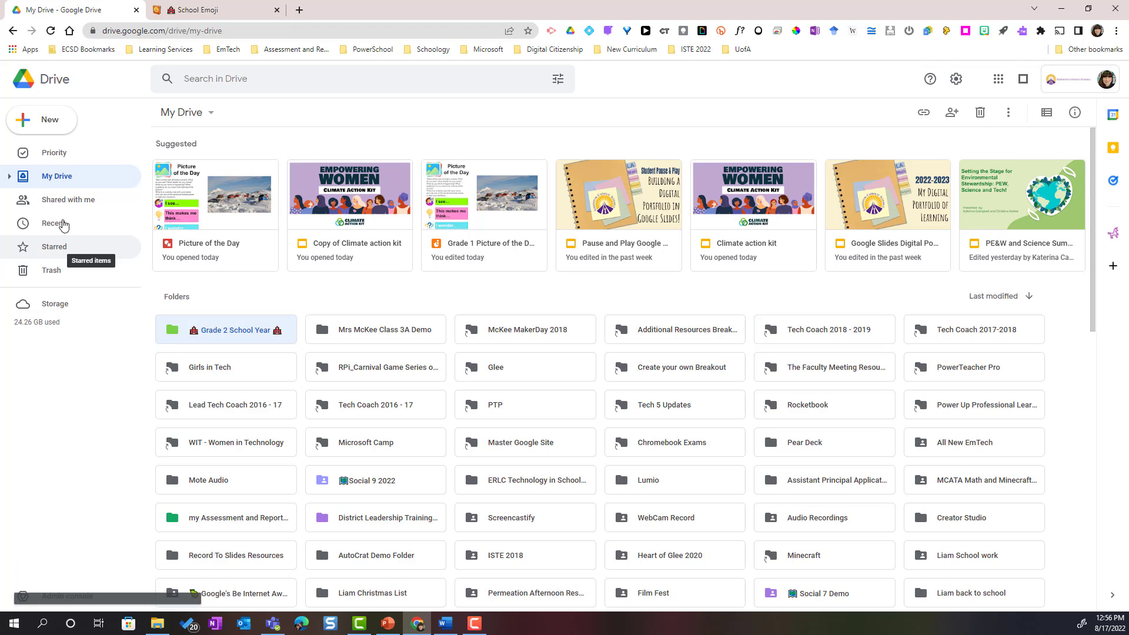
mouse_move(58, 255)
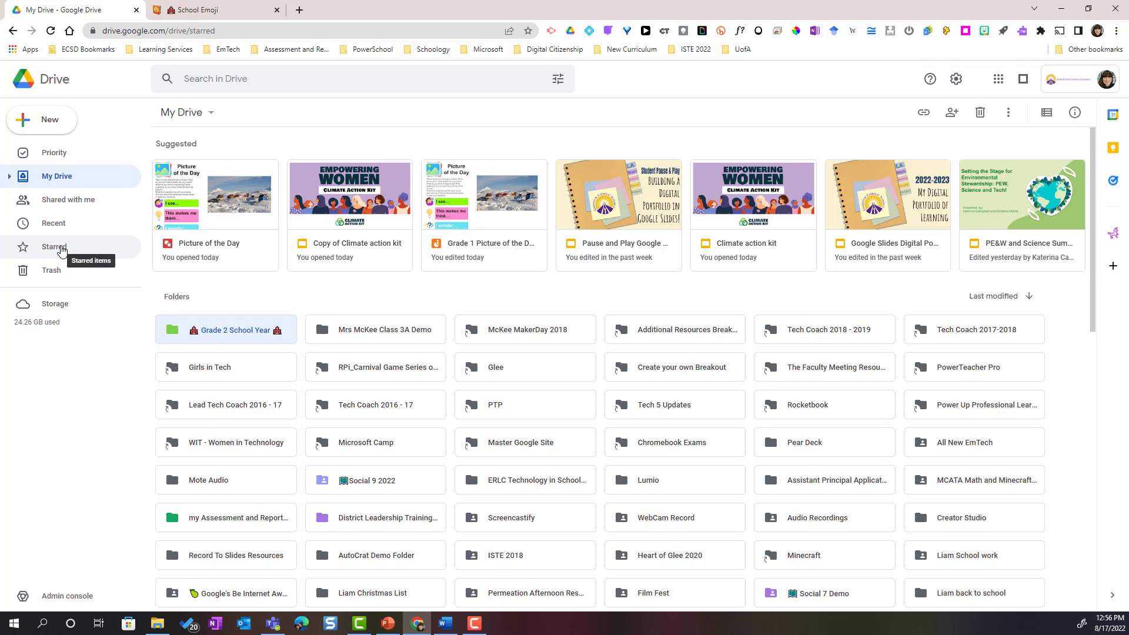
Show the Starred view listing the green emoji-named Grade 2 School Year folder.
click(55, 246)
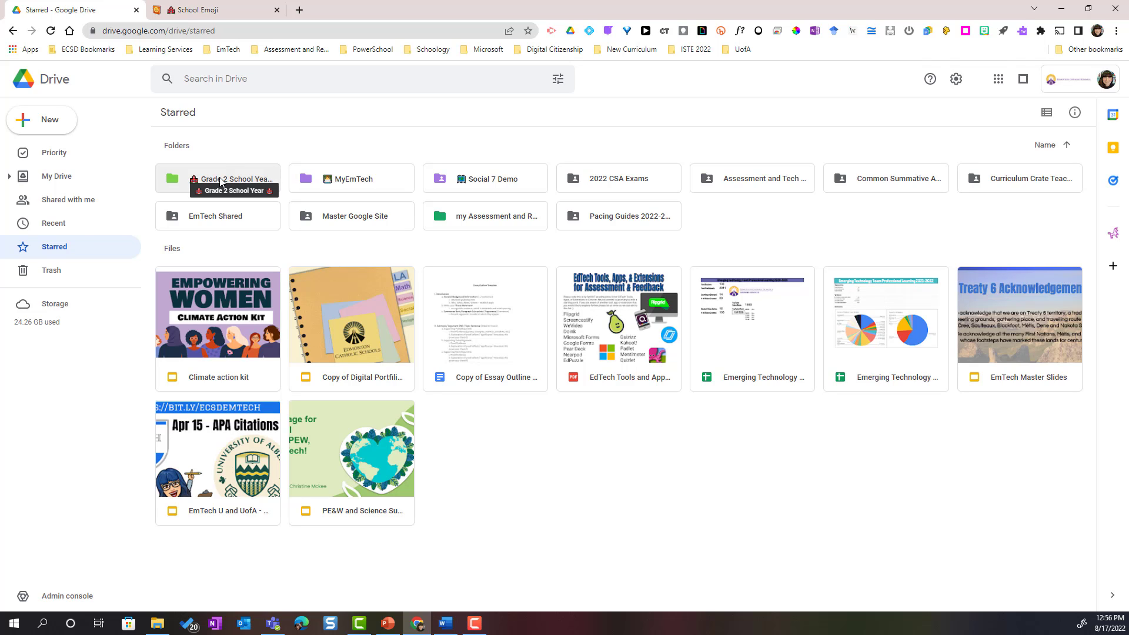
mouse_move(82, 250)
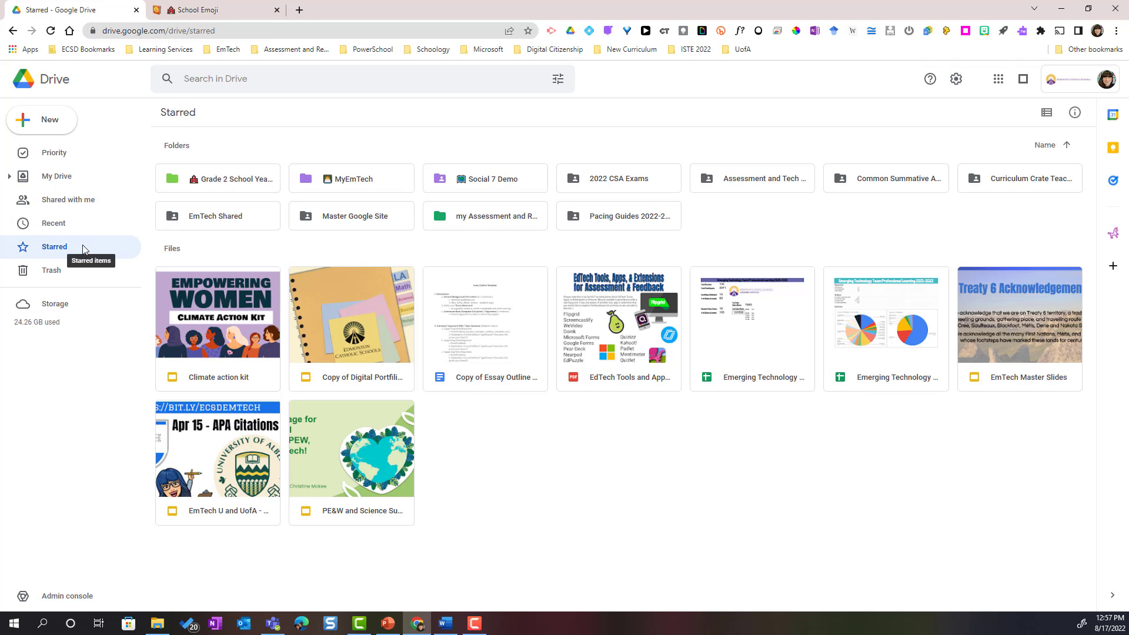